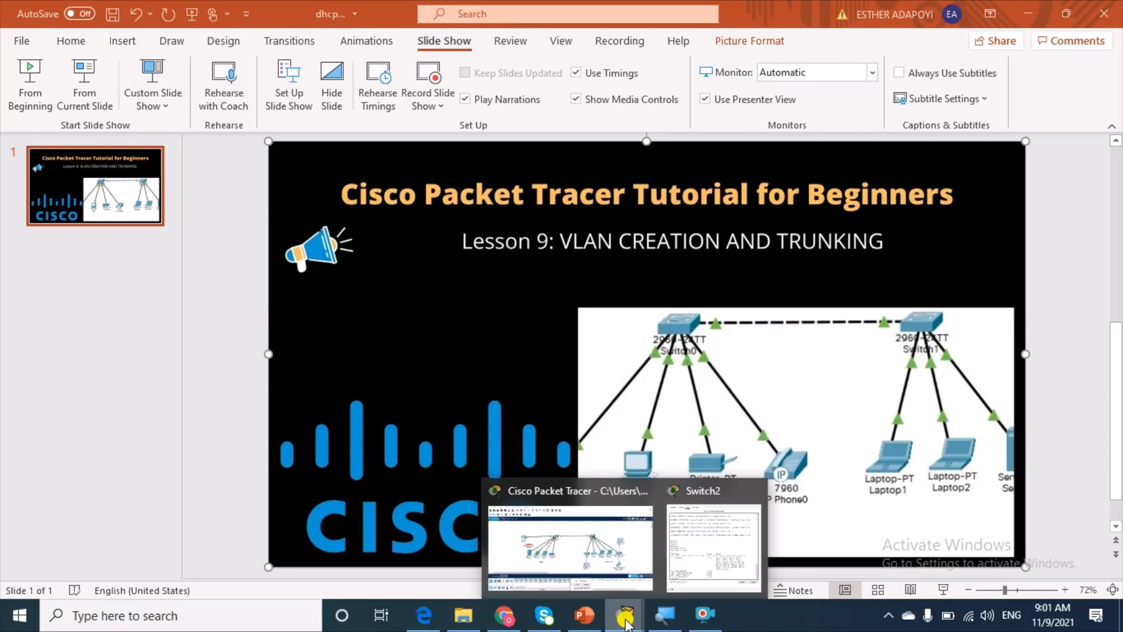
Bring the Cisco Packet Tracer network topology window to the front from the taskbar
click(568, 545)
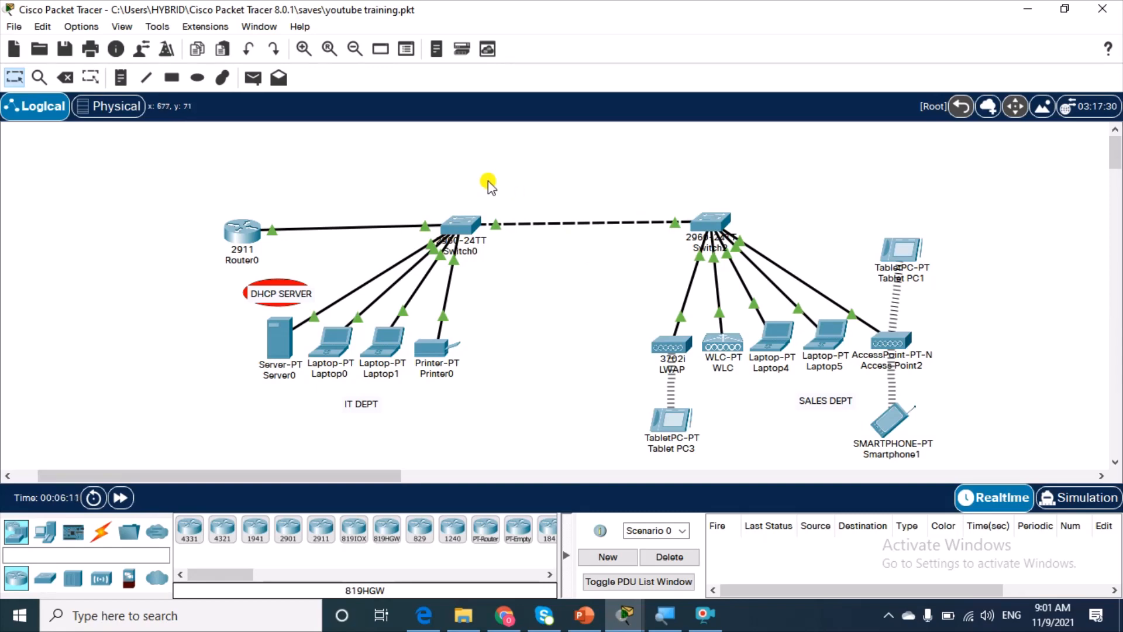
mouse_move(277, 320)
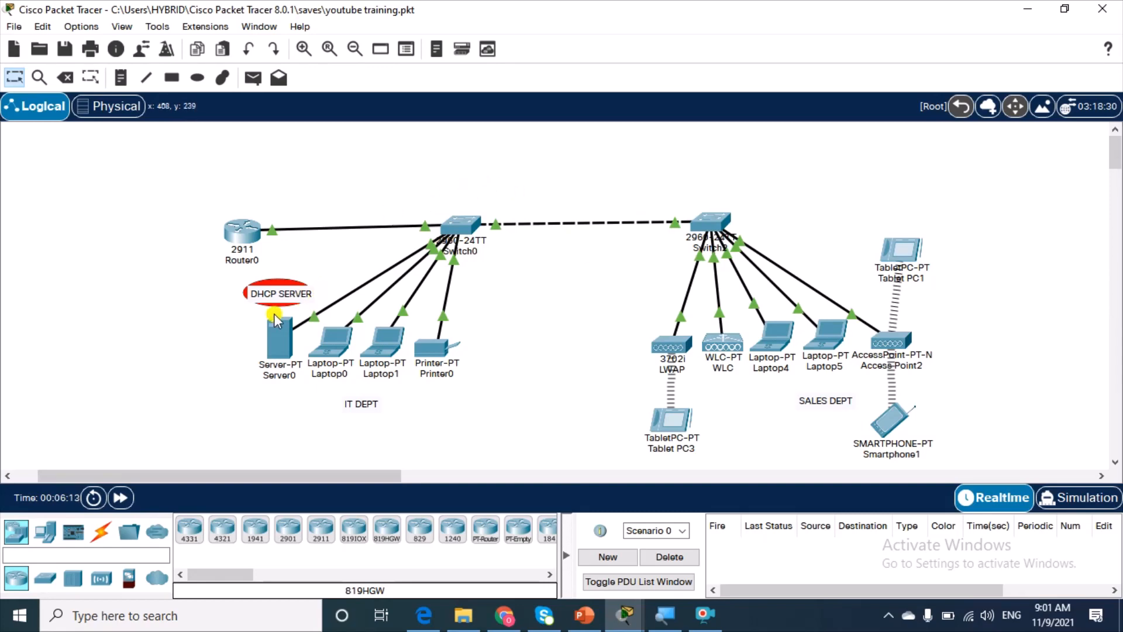
mouse_move(499, 416)
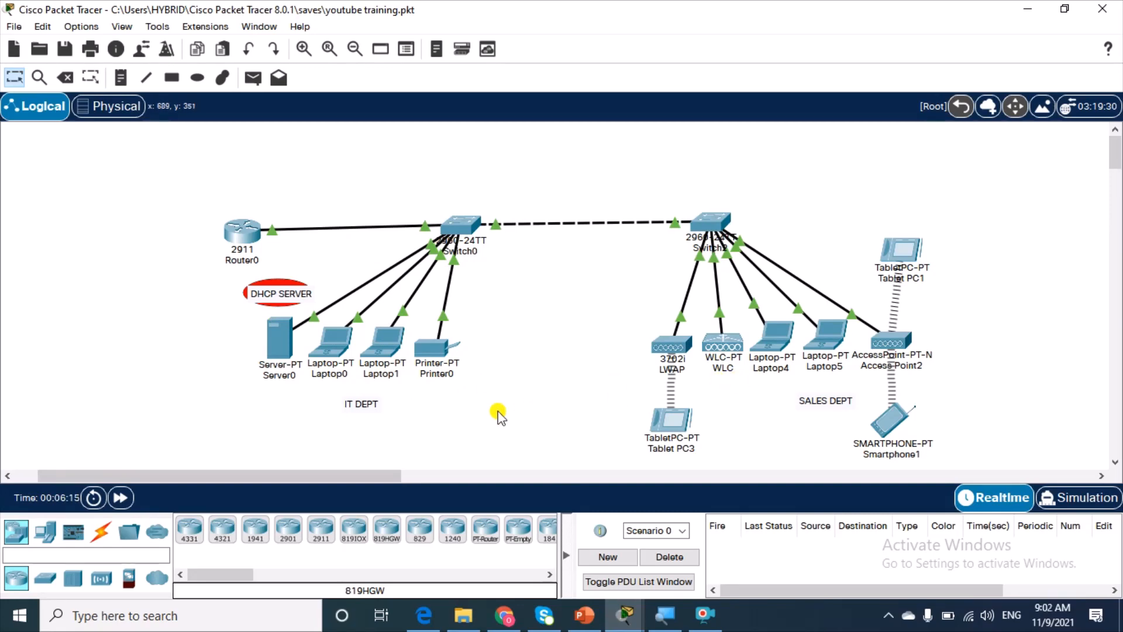
mouse_move(842, 415)
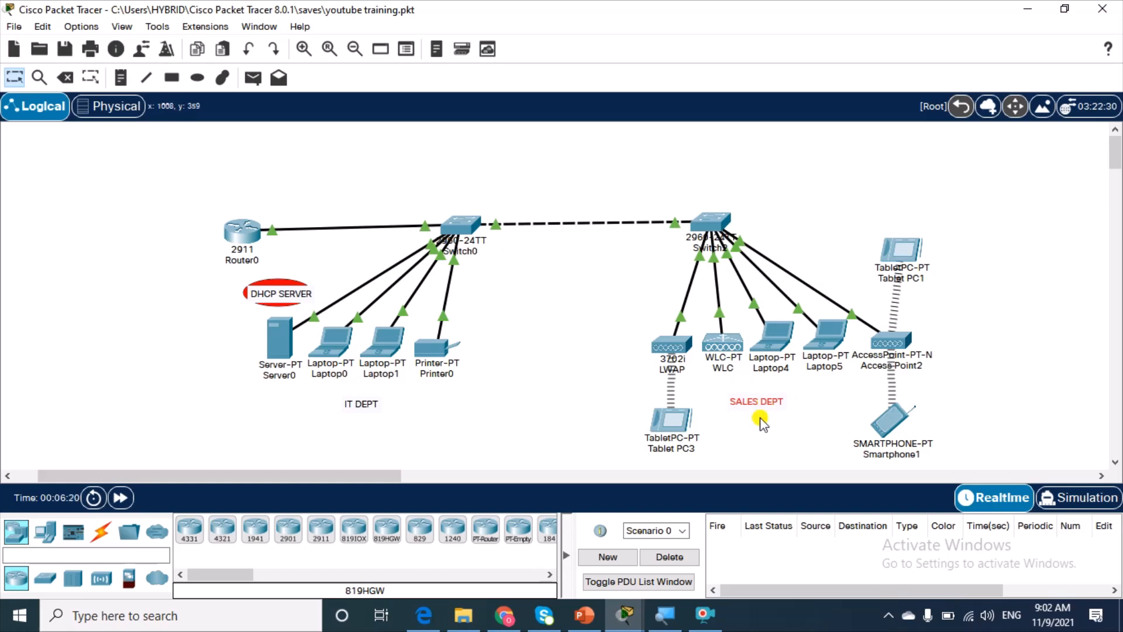
mouse_move(580, 365)
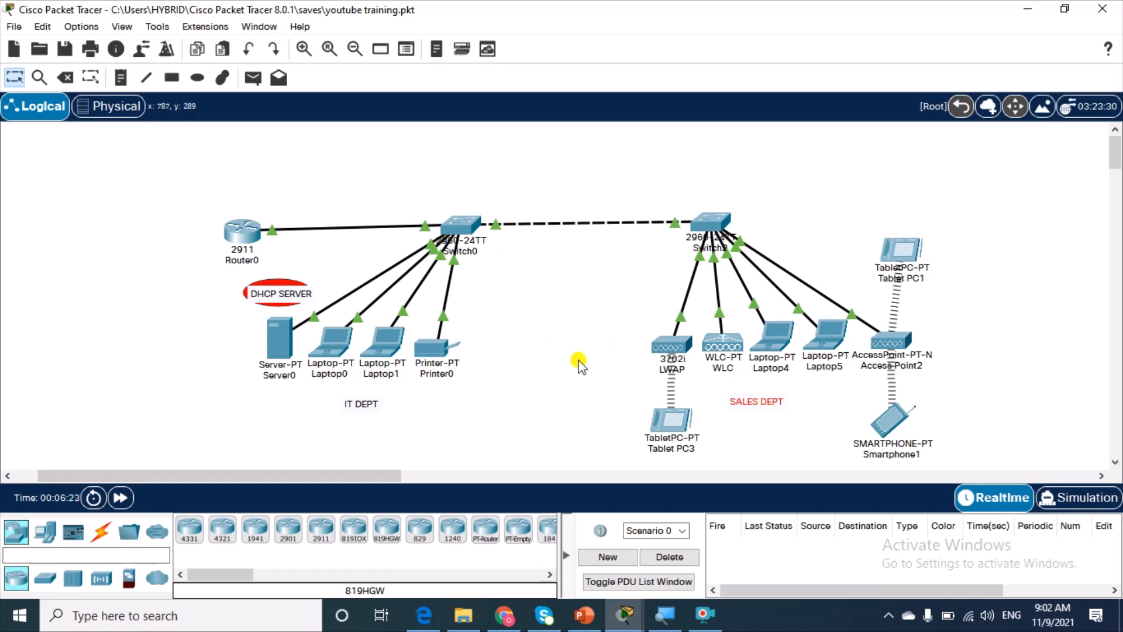
mouse_move(642, 408)
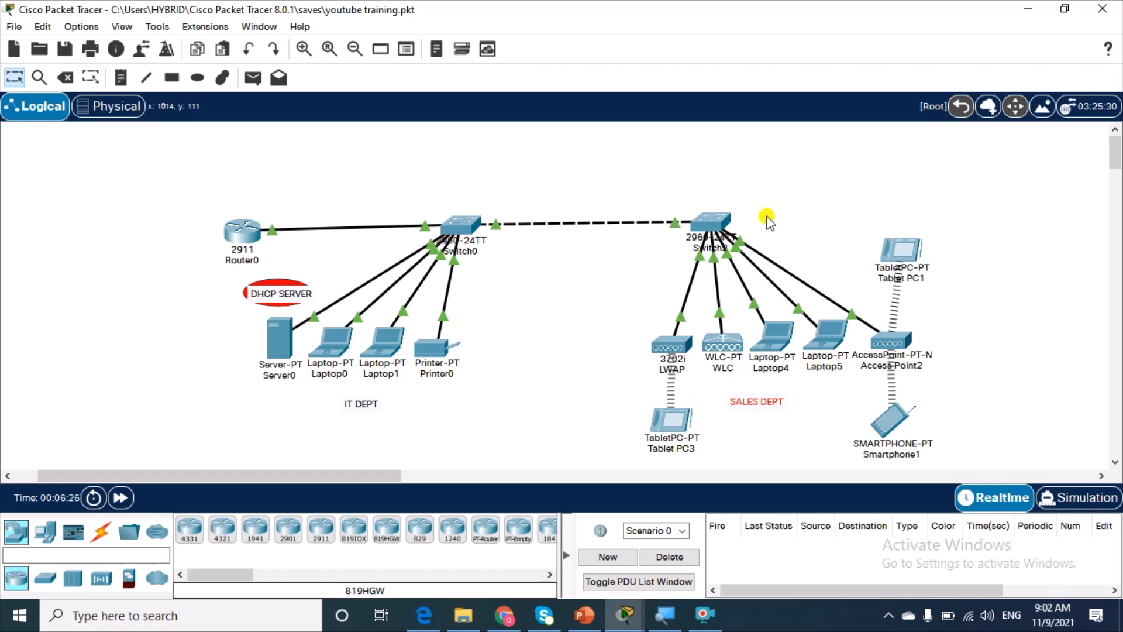
mouse_move(663, 271)
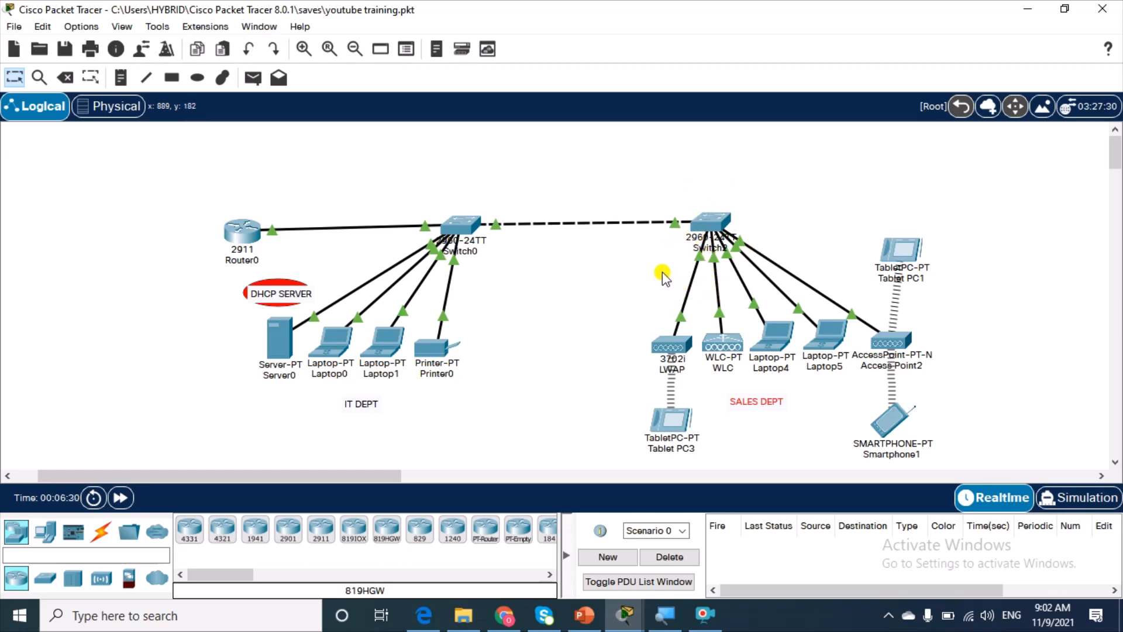
mouse_move(546, 306)
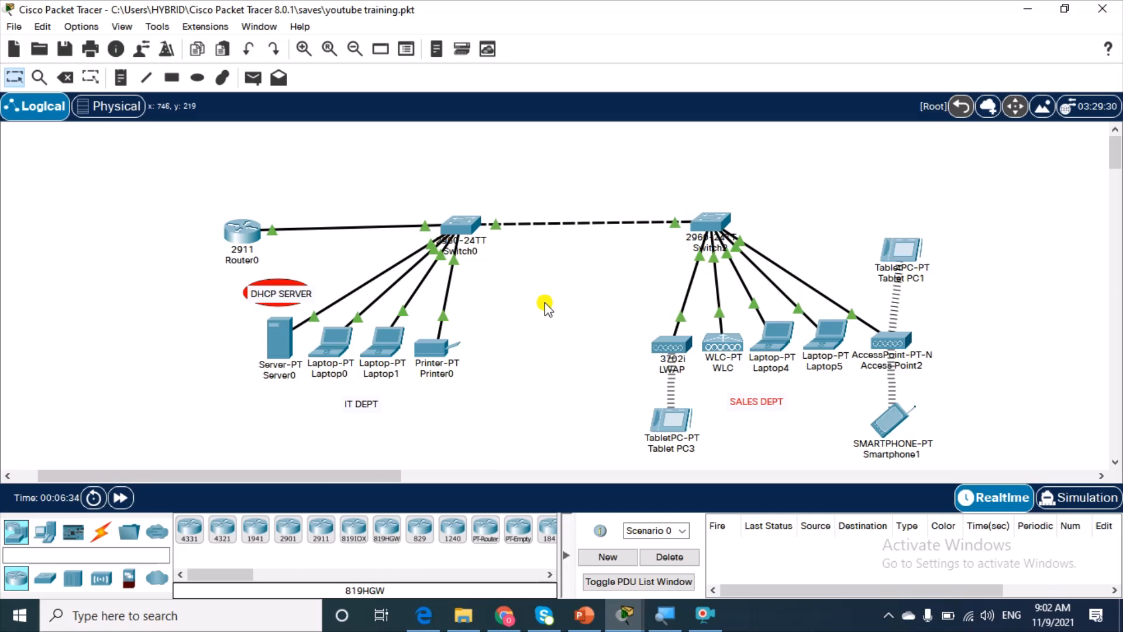
mouse_move(692, 310)
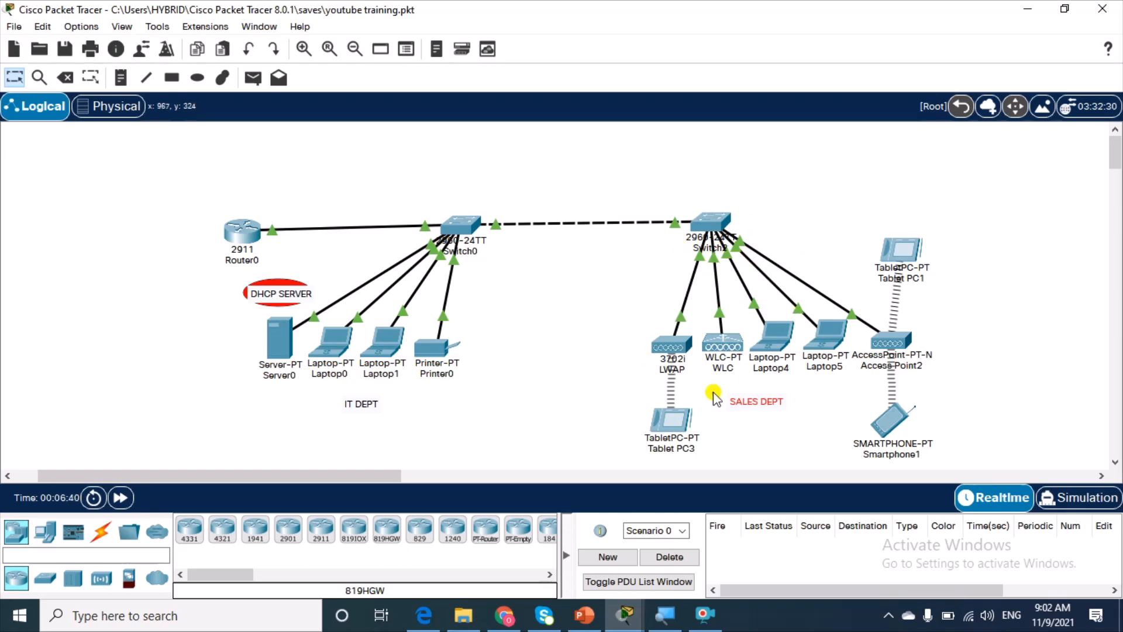
mouse_move(731, 326)
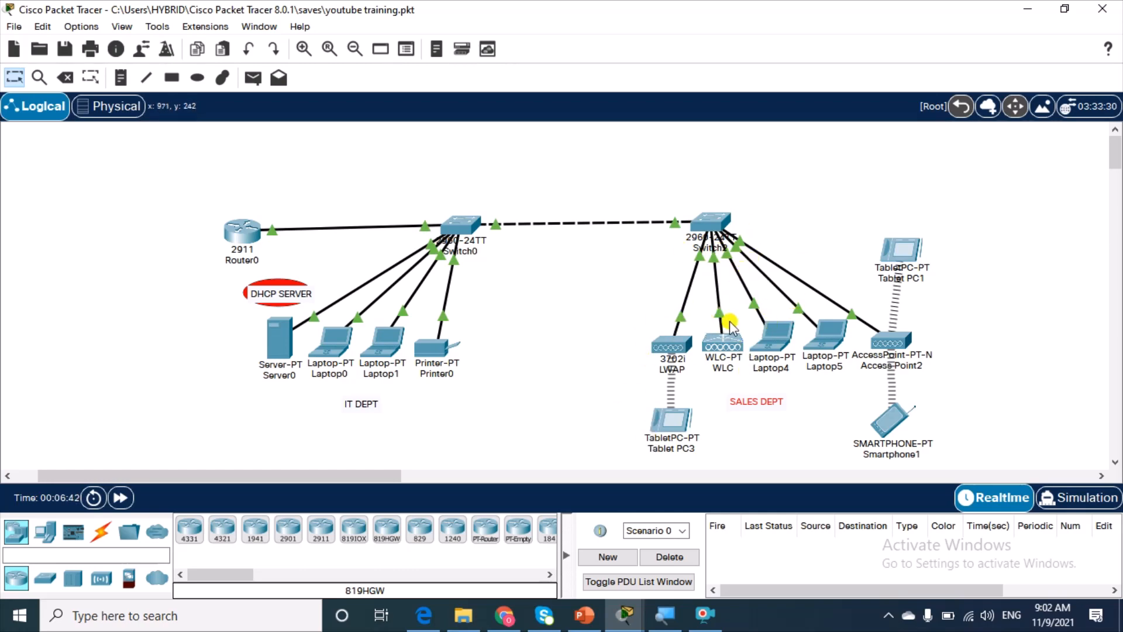
mouse_move(711, 215)
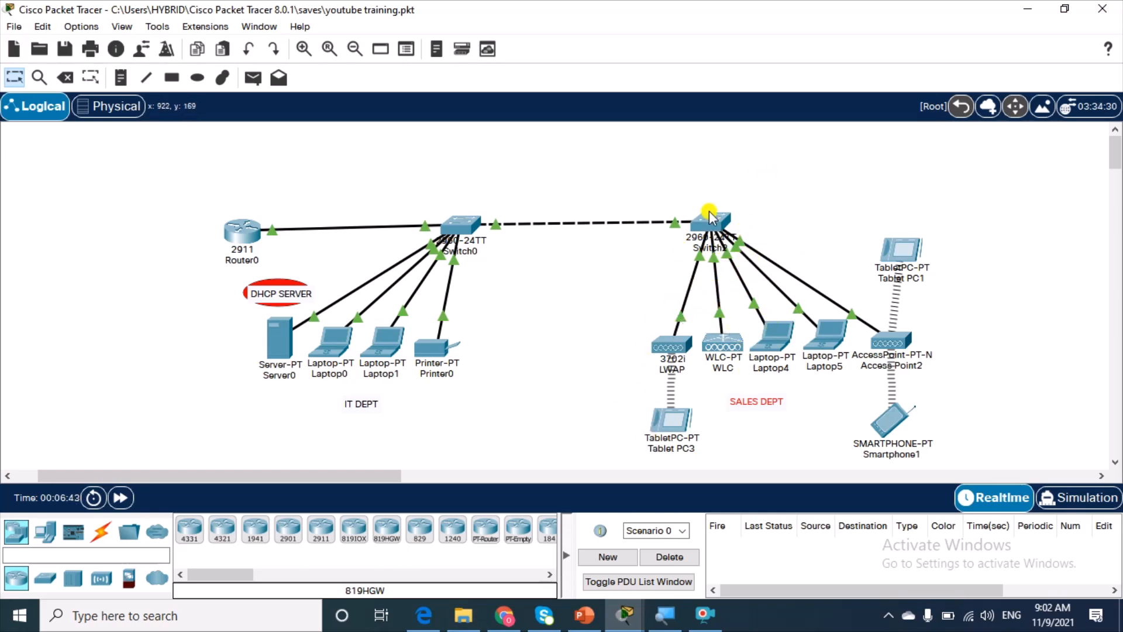
mouse_move(716, 419)
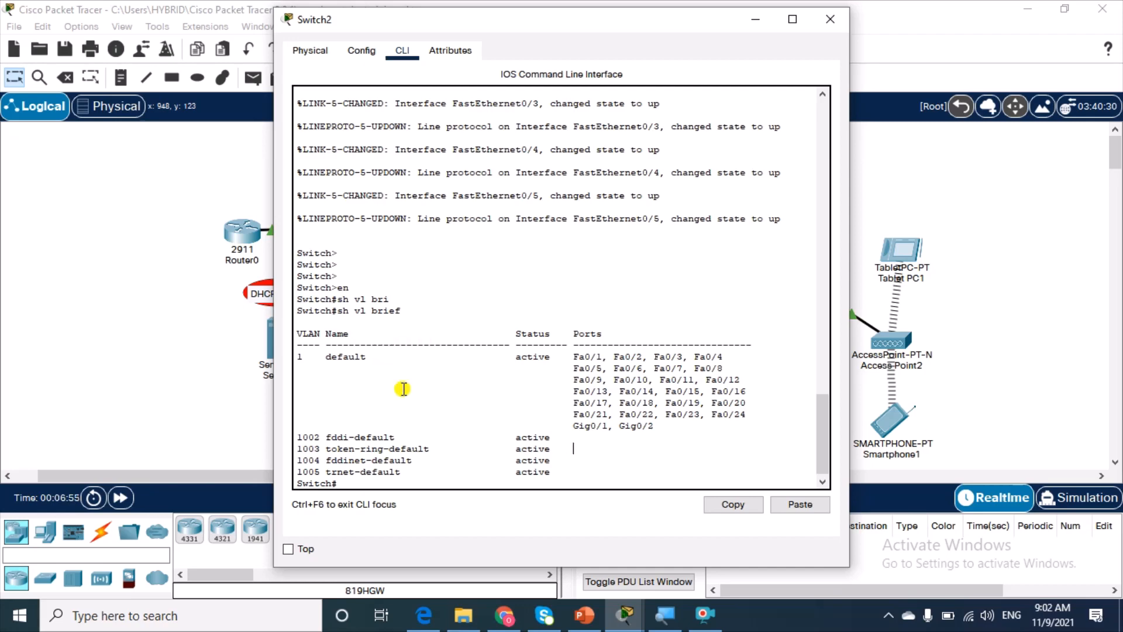
mouse_move(300, 374)
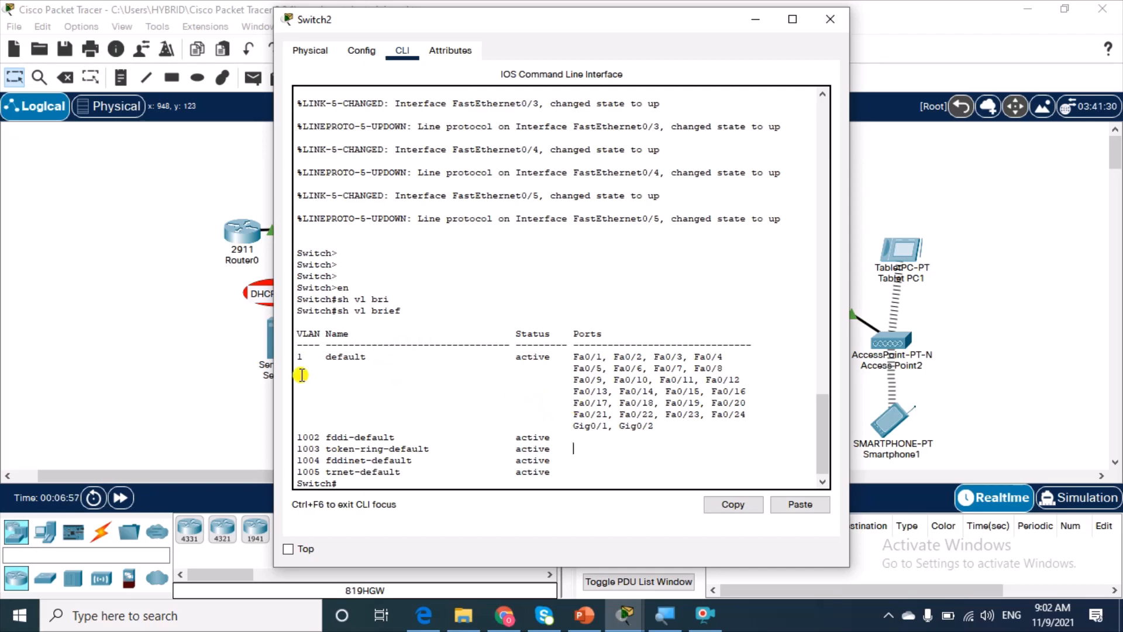
mouse_move(577, 389)
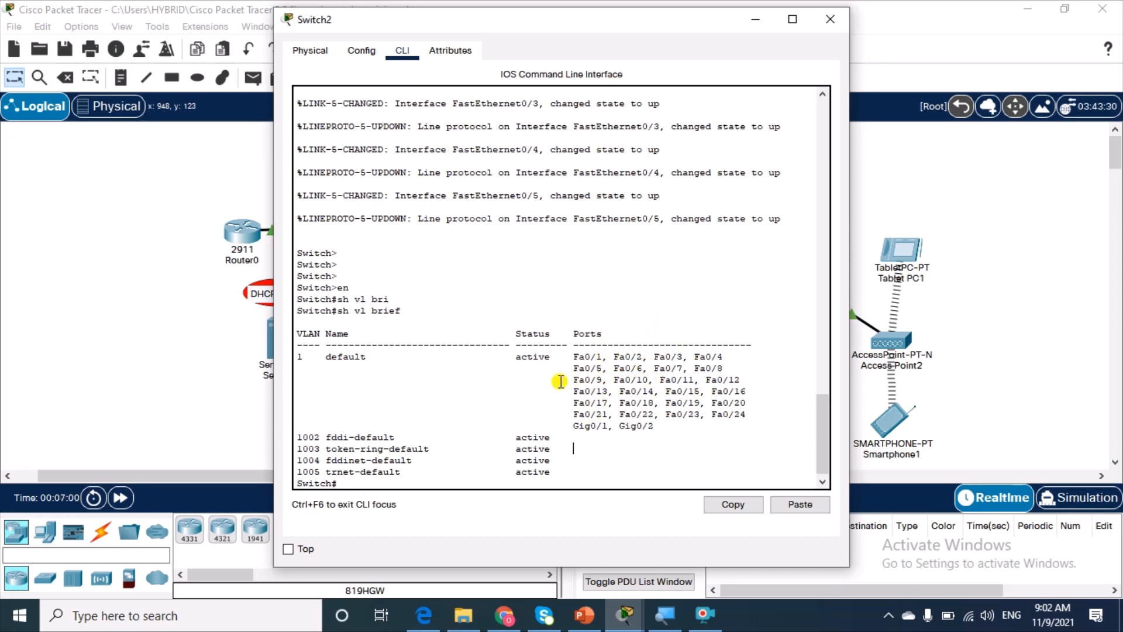
mouse_move(516, 466)
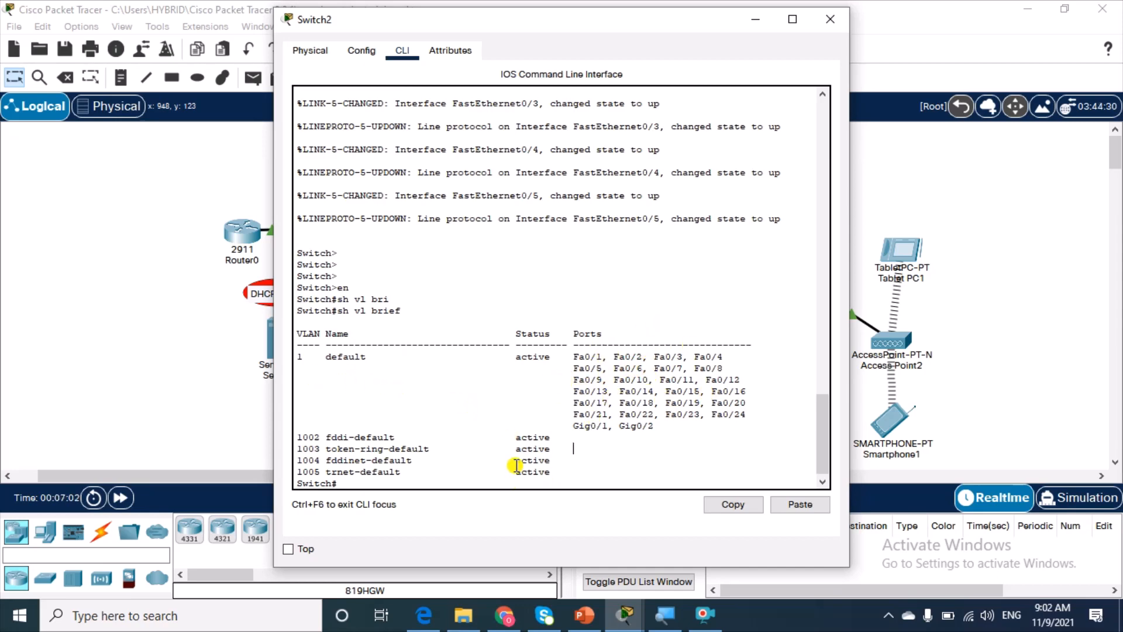
Enter 'conf t' on Switch2 to reach global configuration mode
text(conf t)
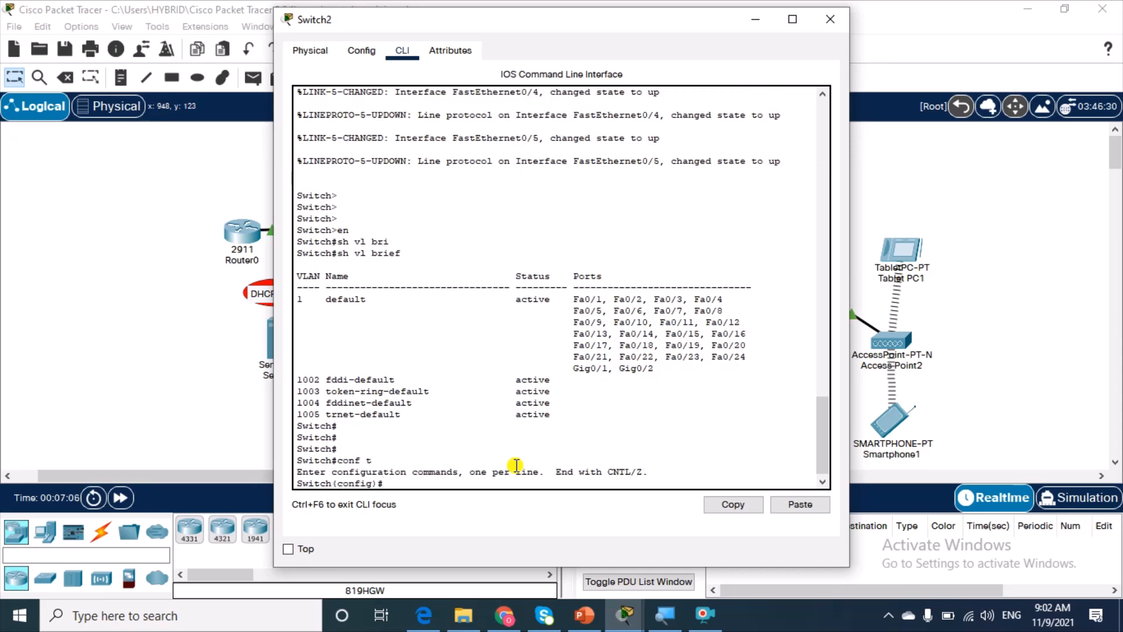
Create VLAN 2, name it SALES, and exit back to global configuration
text(vln)
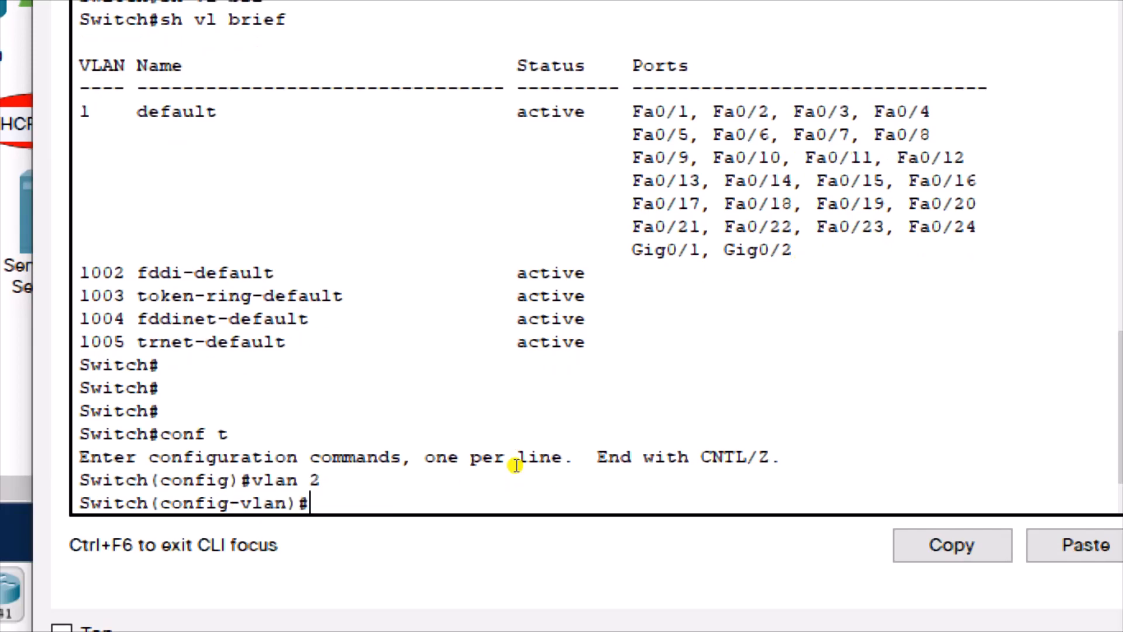
text(name)
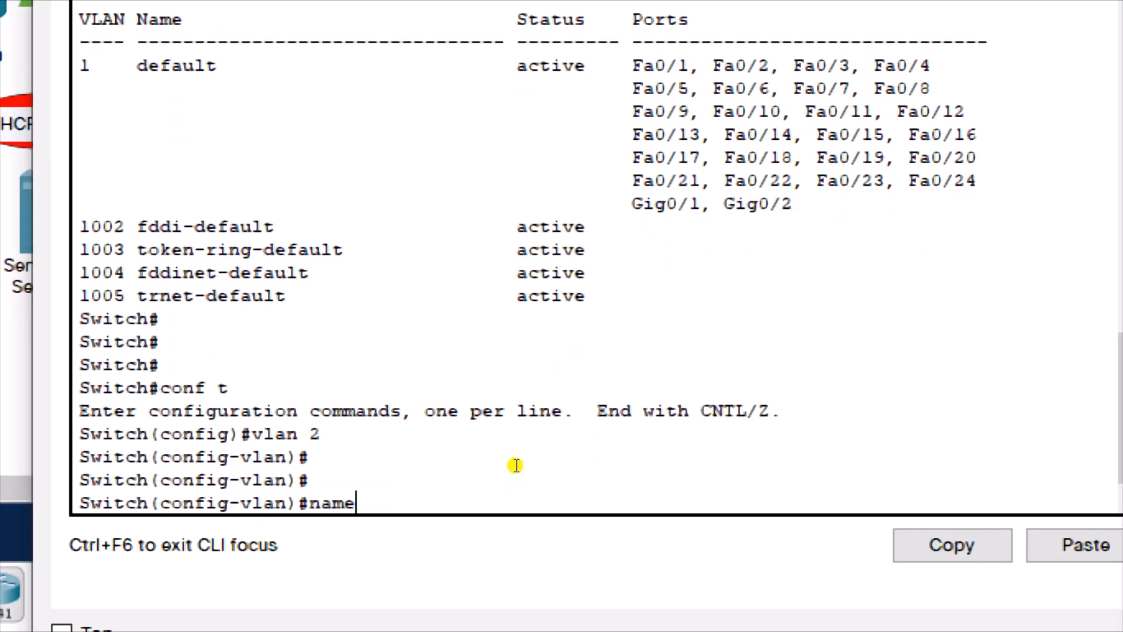
text(S)
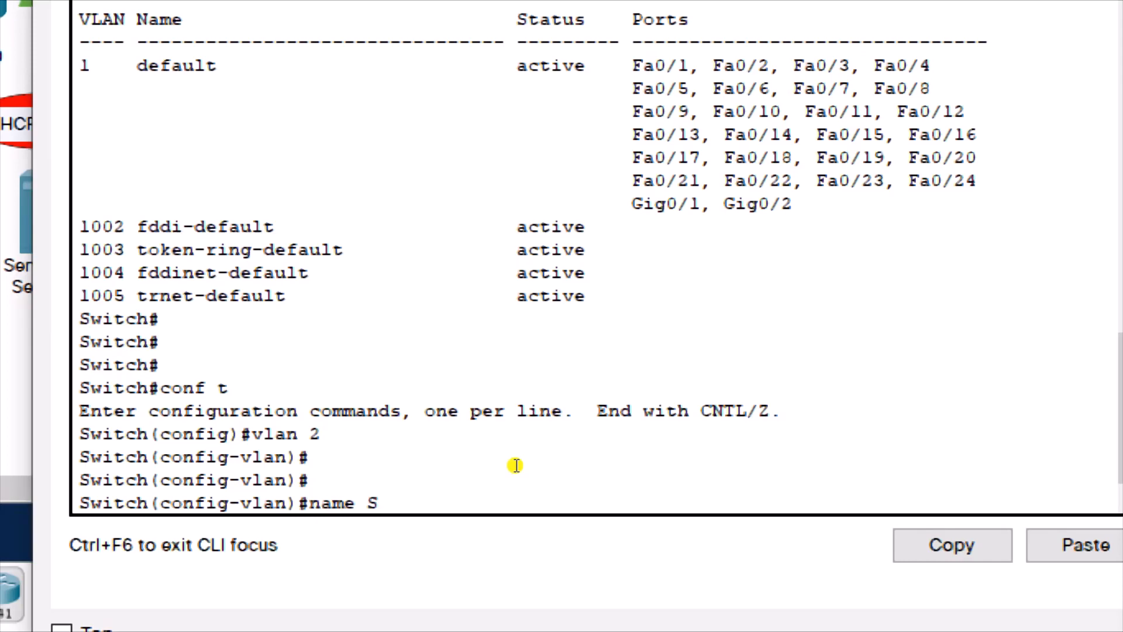
text(ALES)
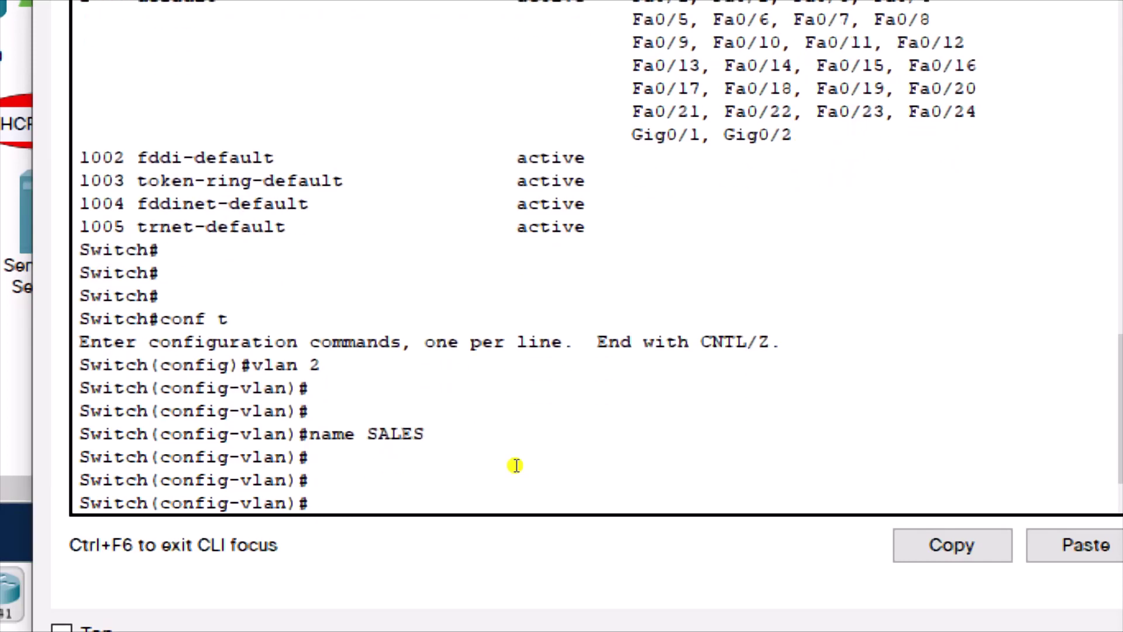
text(exit)
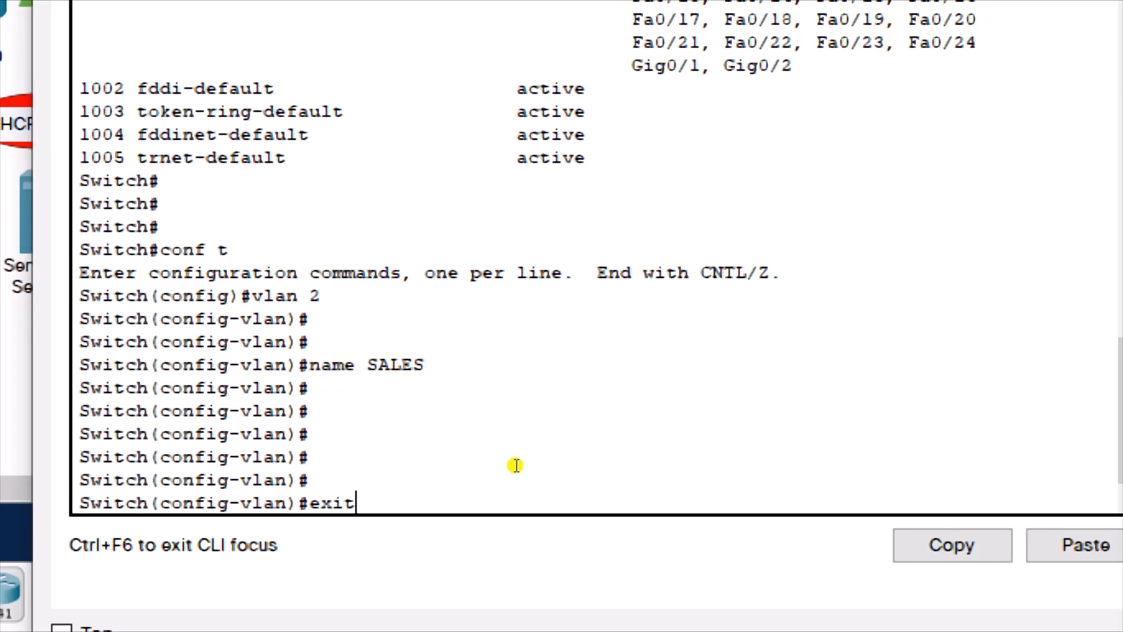
key(Return)
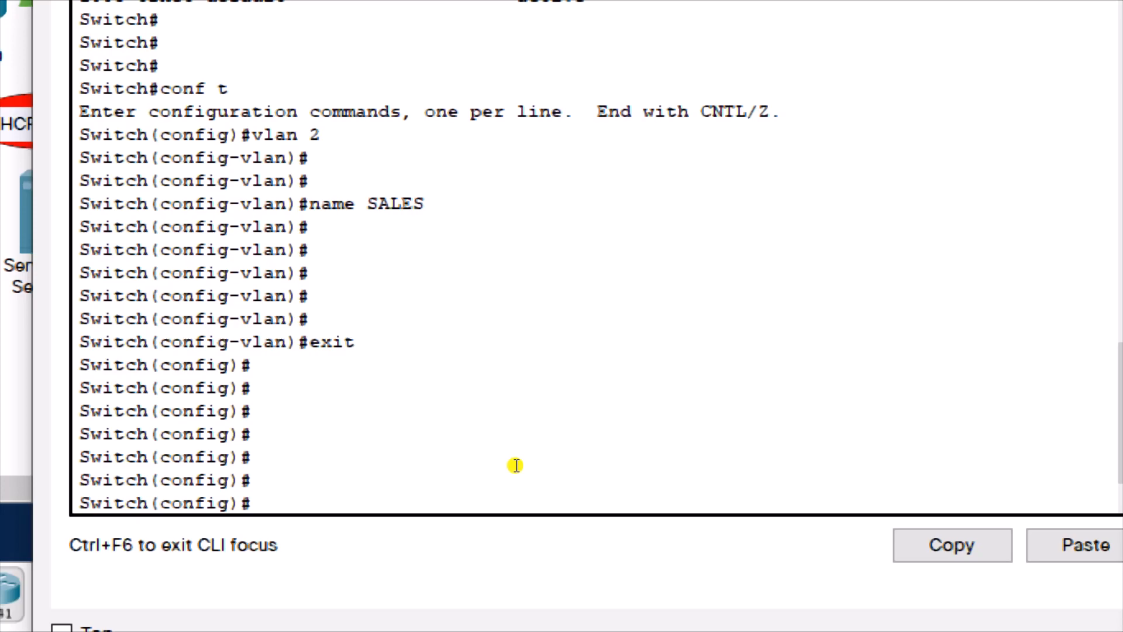
mouse_move(663, 443)
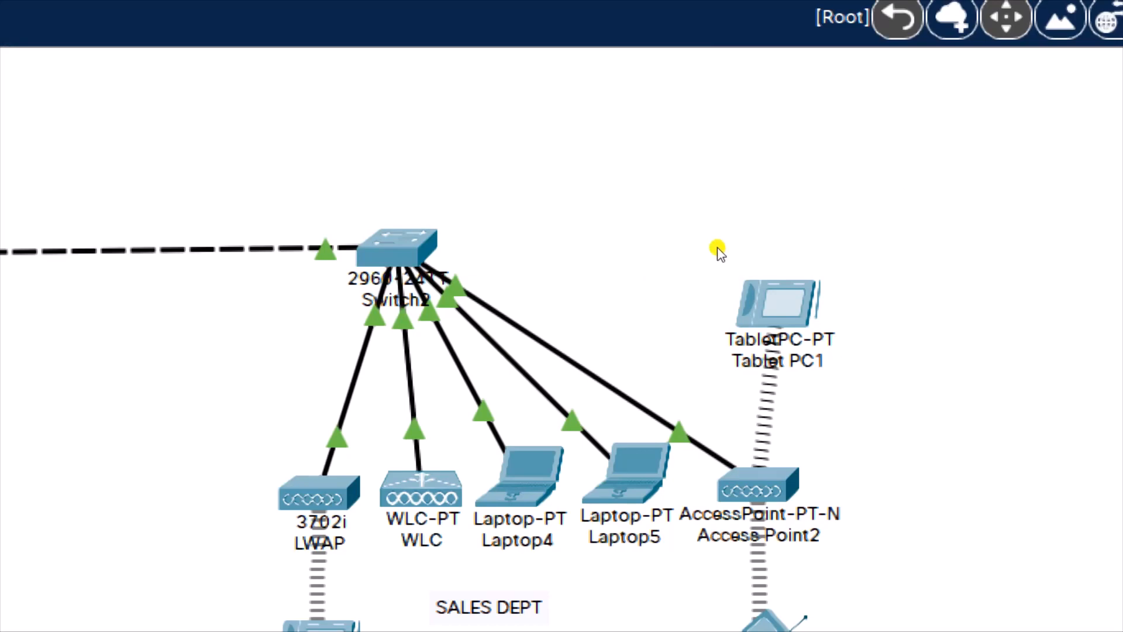
mouse_move(729, 225)
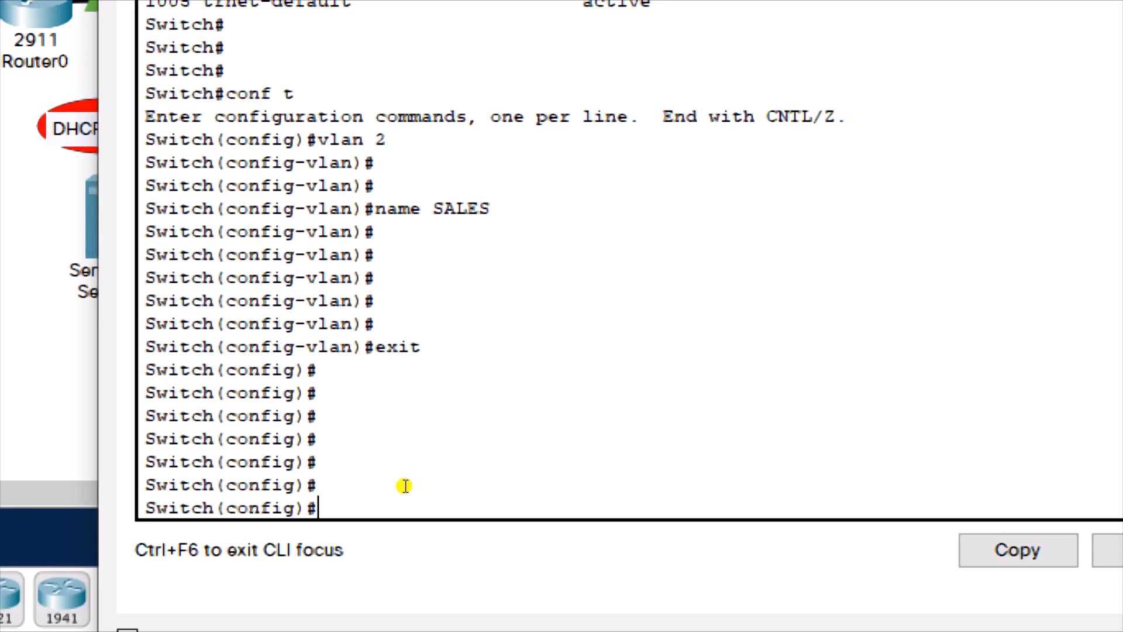
Select ports Fa0/1–10 with 'interface range f0/1-10', correcting typos along the way
text(i)
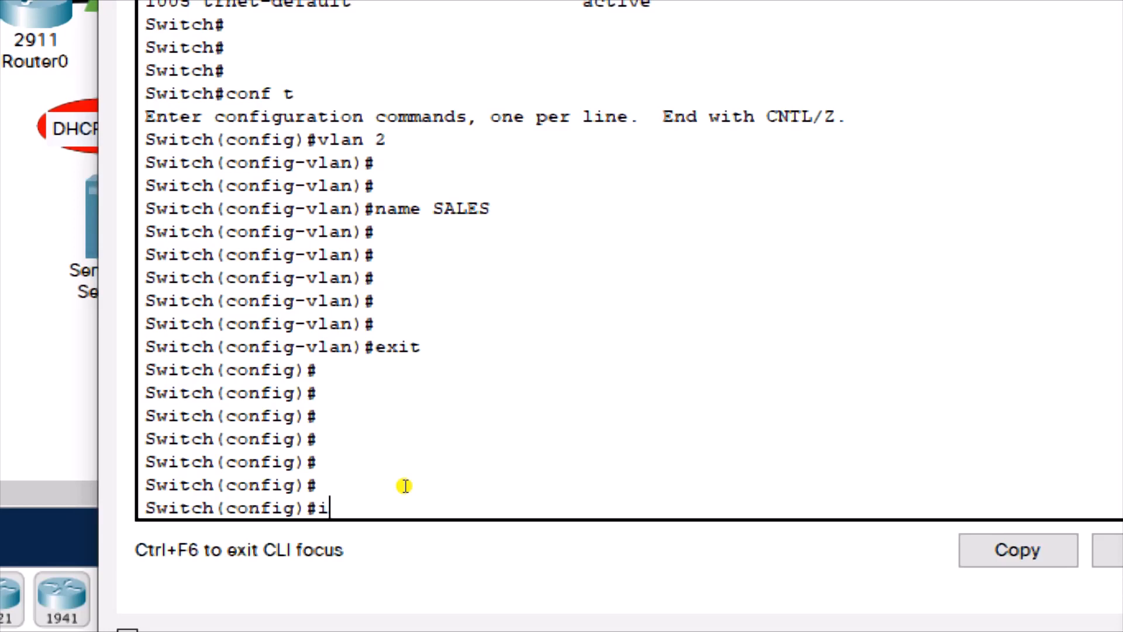
text(nt)
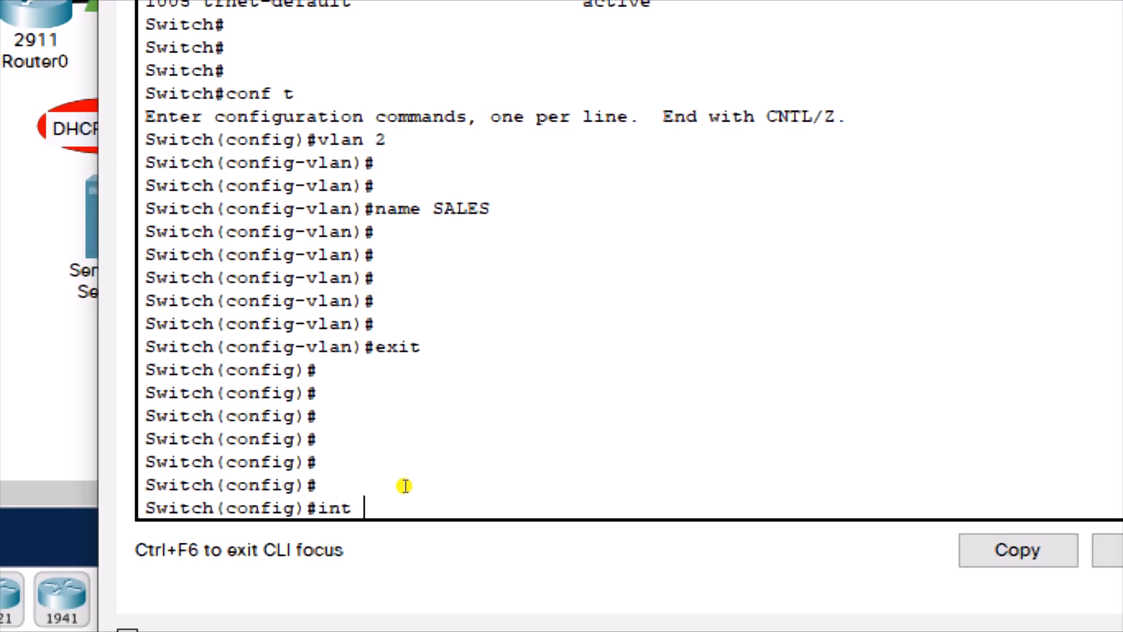
text(r)
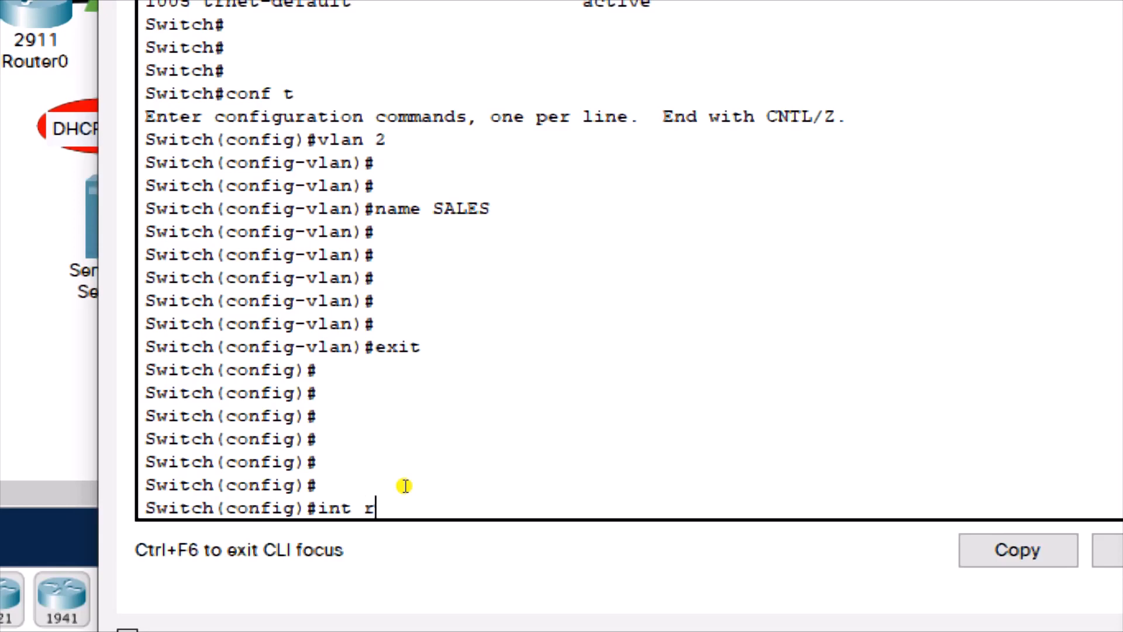
key(backspace)
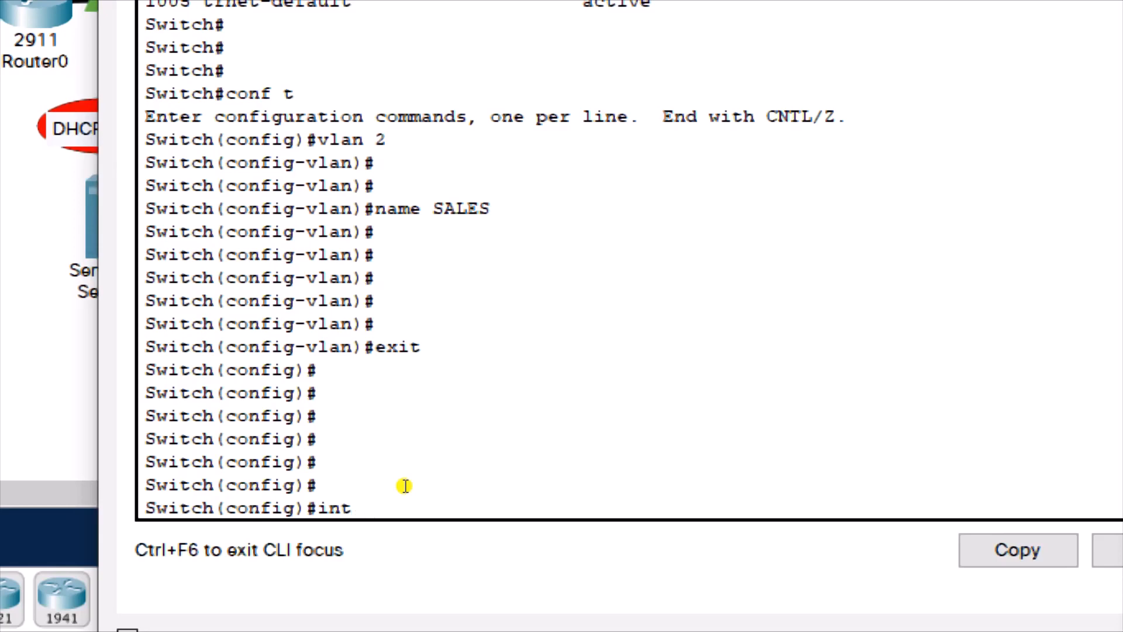
text(efrface)
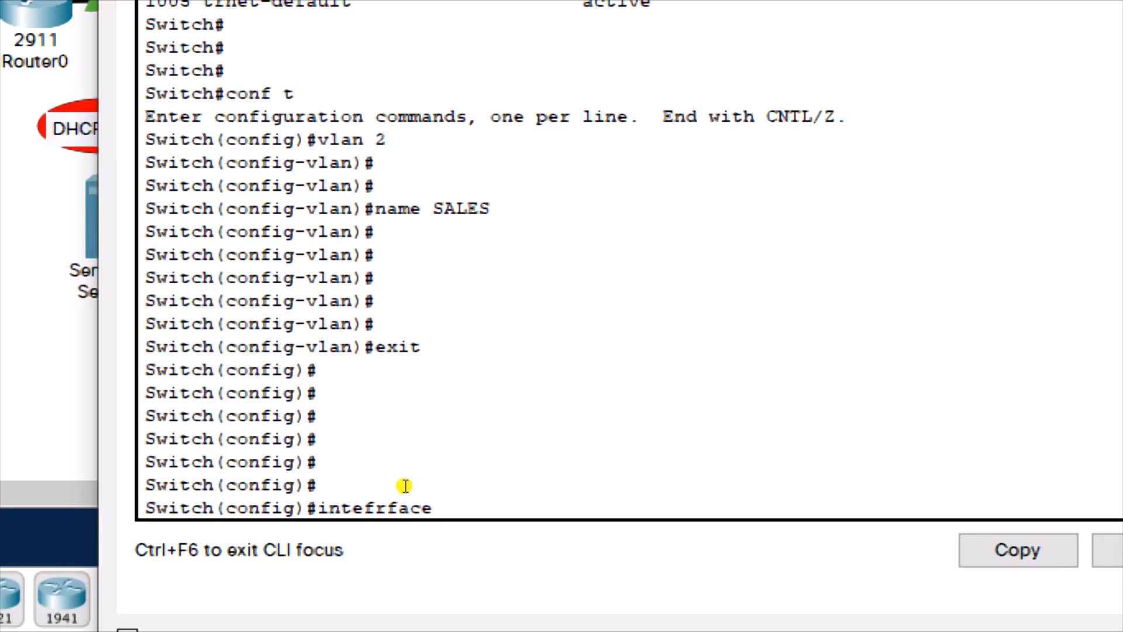
key(BackSpace)
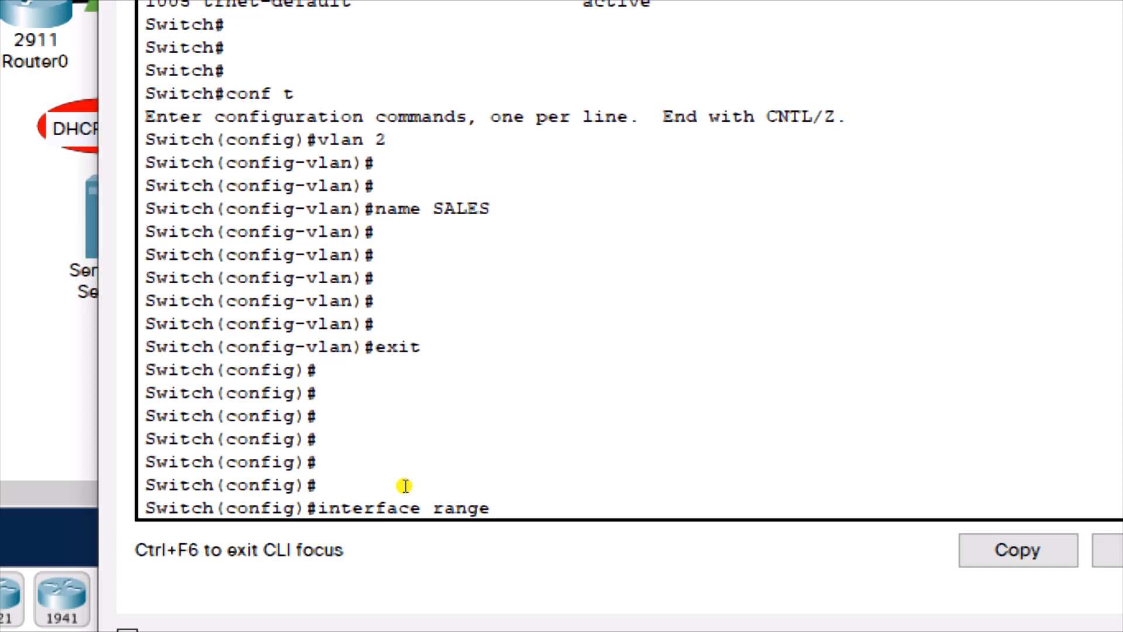
text(f0/)
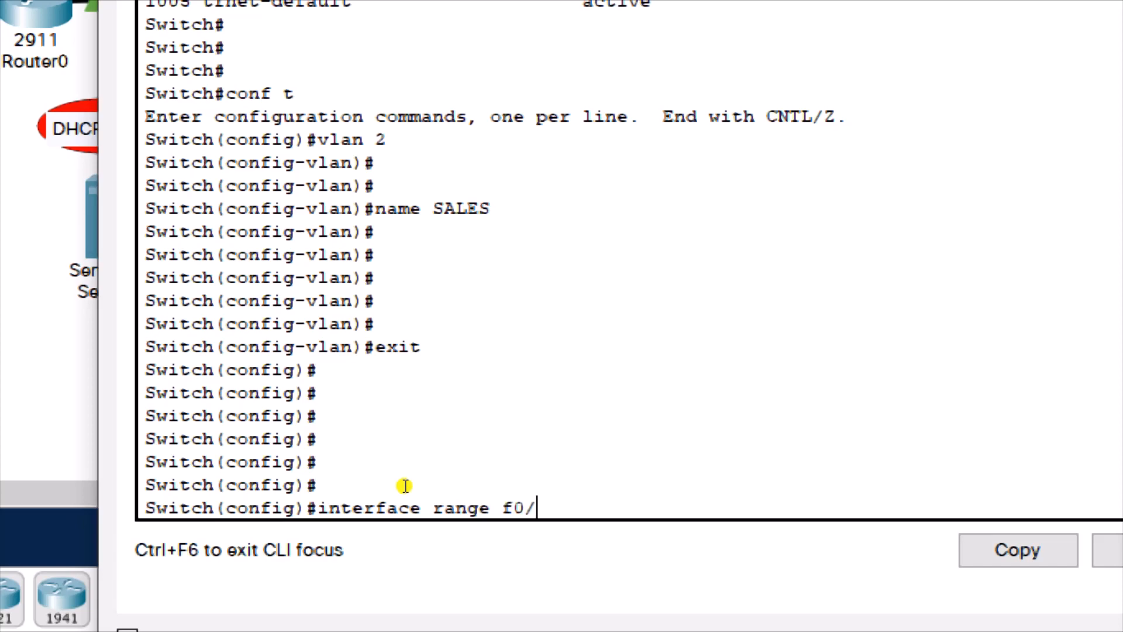
text(1=)
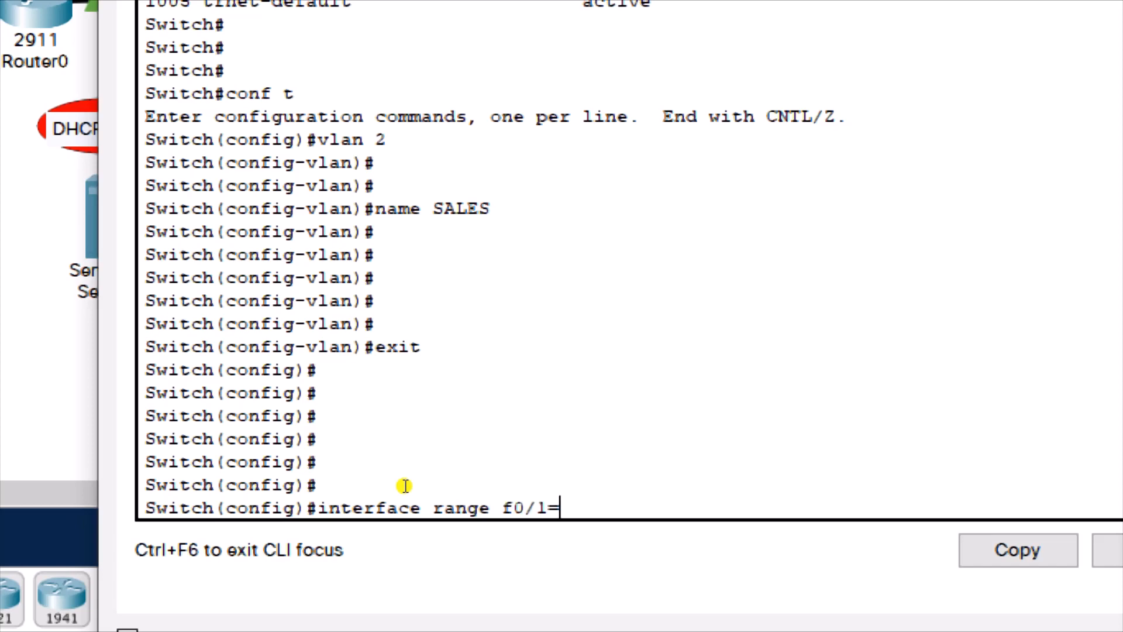
text(10)
key(Return)
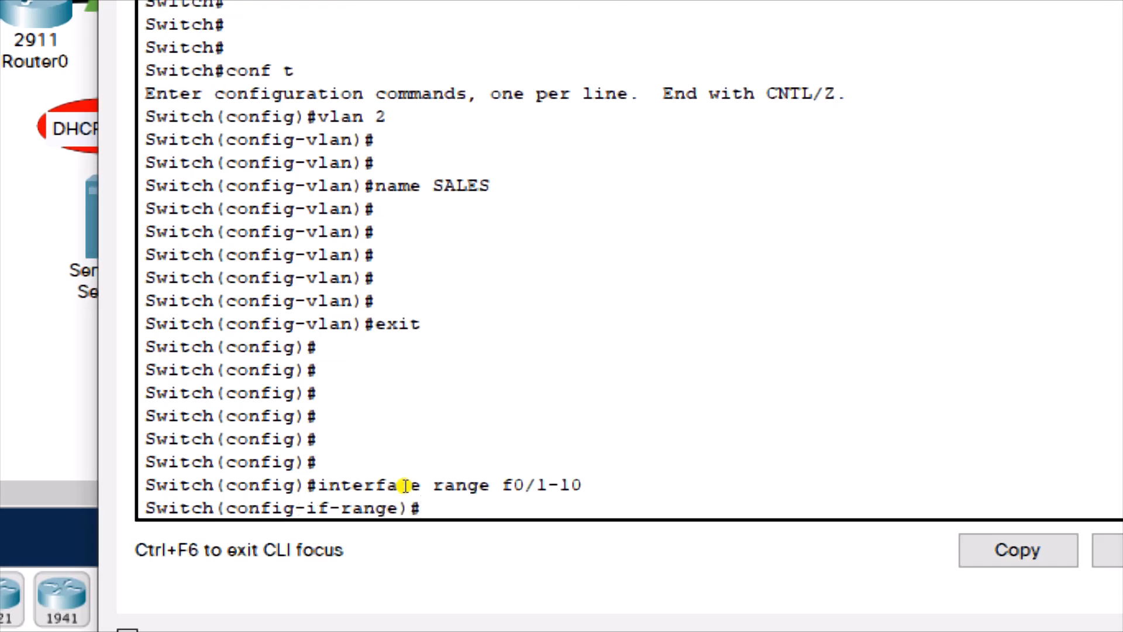
text(switchport)
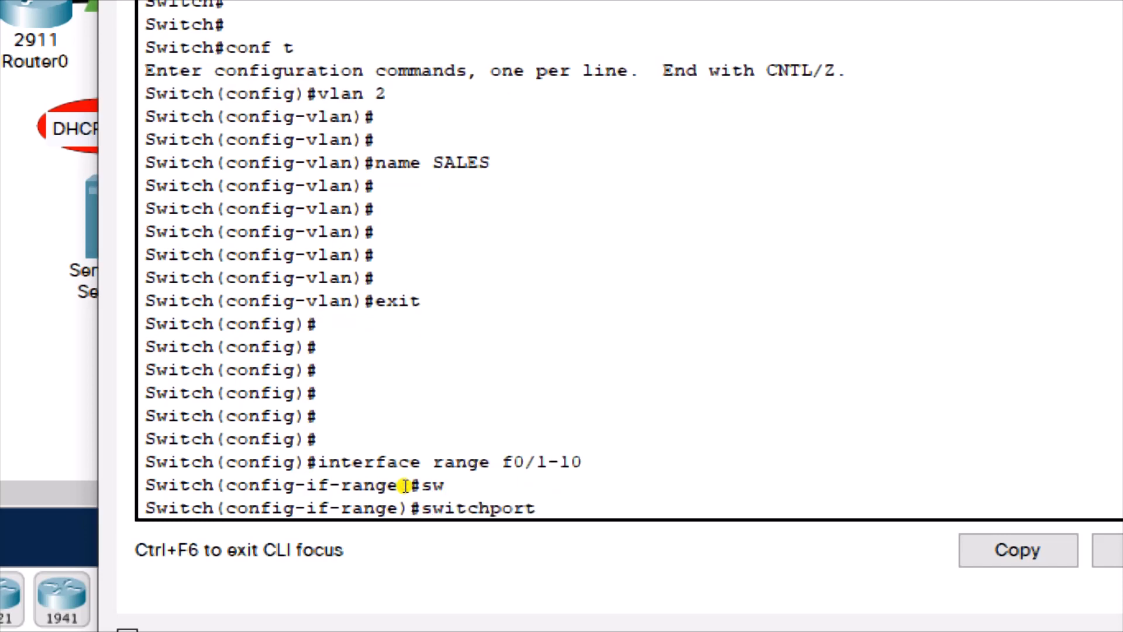
Make Fa0/1–10 access ports in VLAN 2, then exit to privileged mode
text(mode acces)
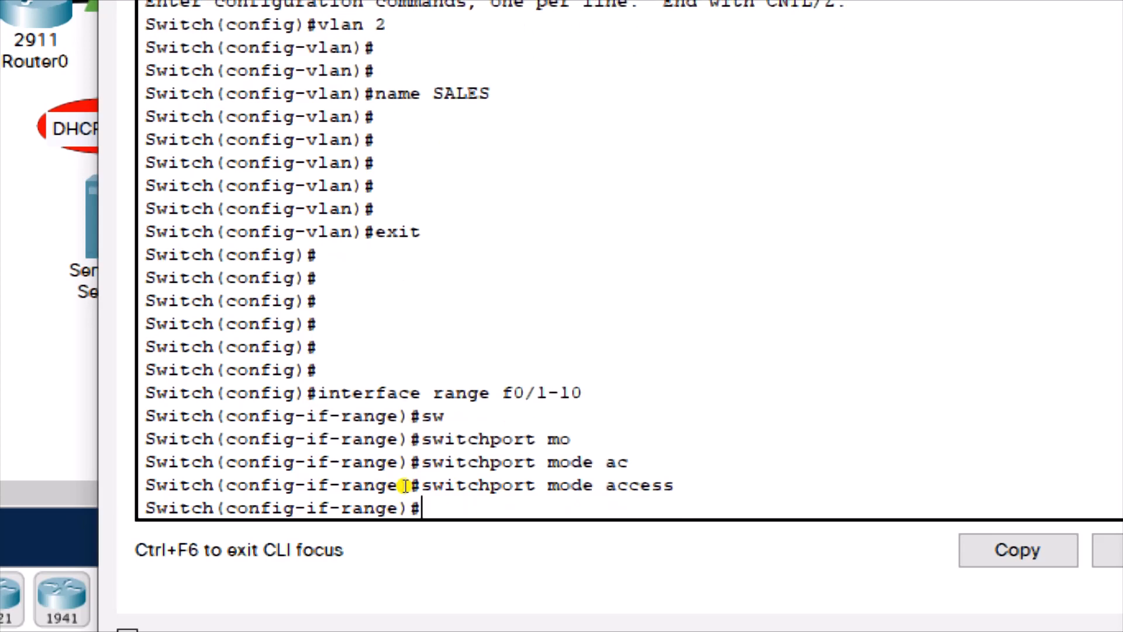
text(switchport)
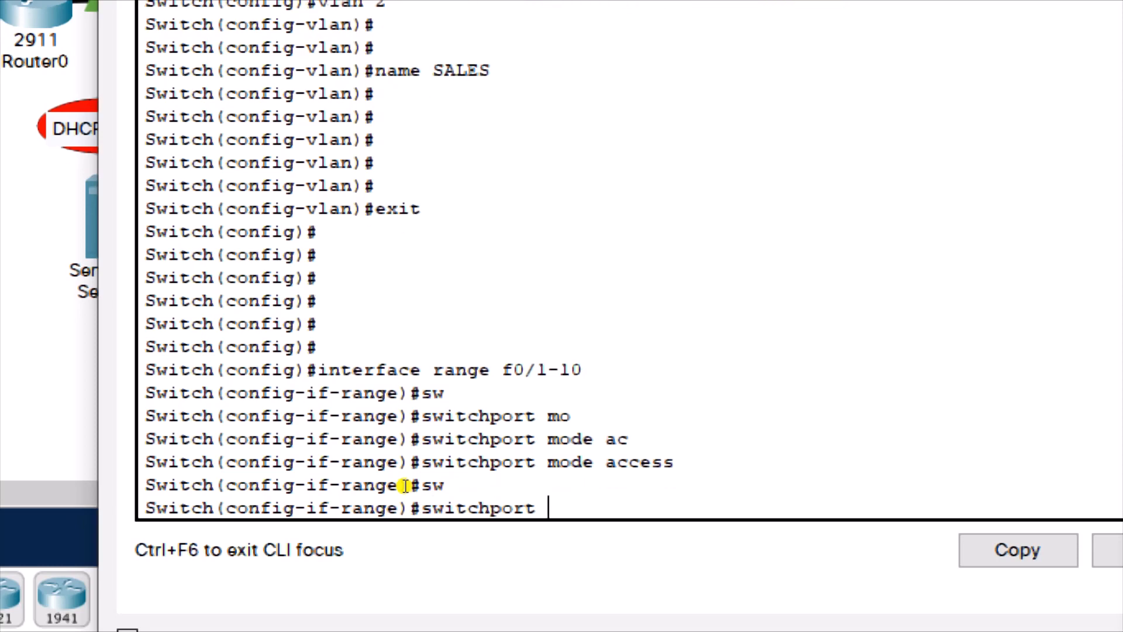
text(access vlan)
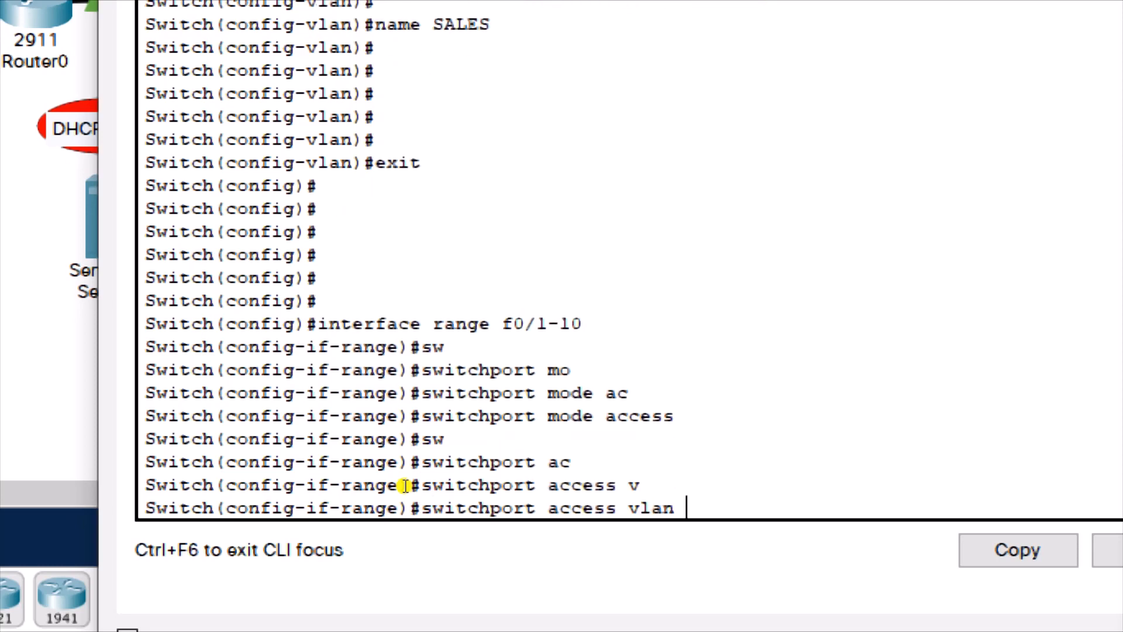
text(2)
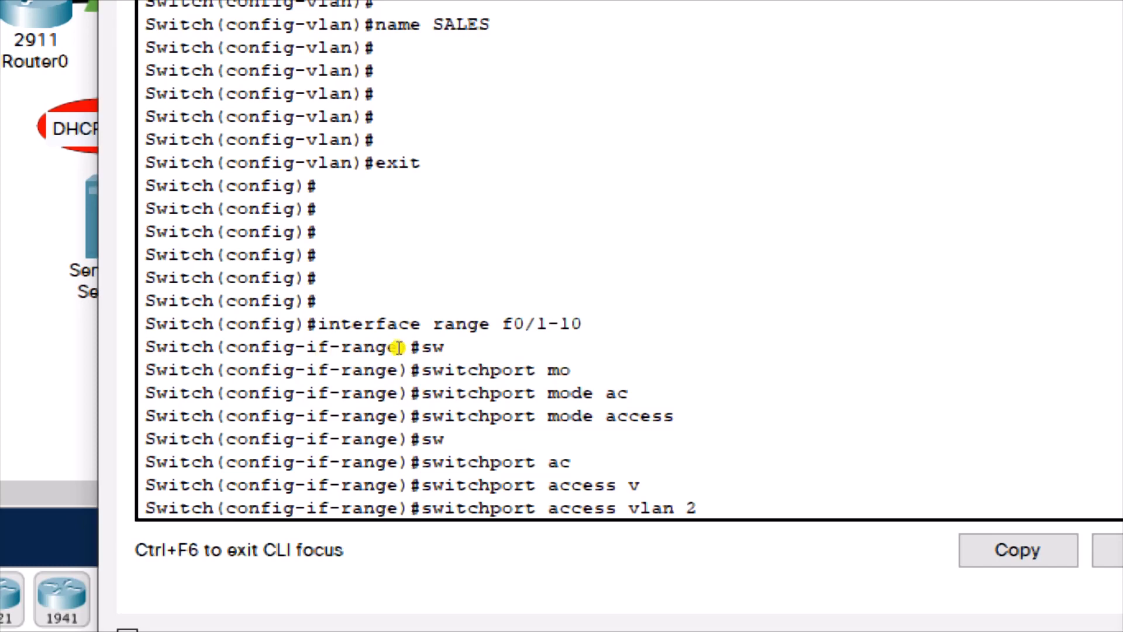
mouse_move(484, 401)
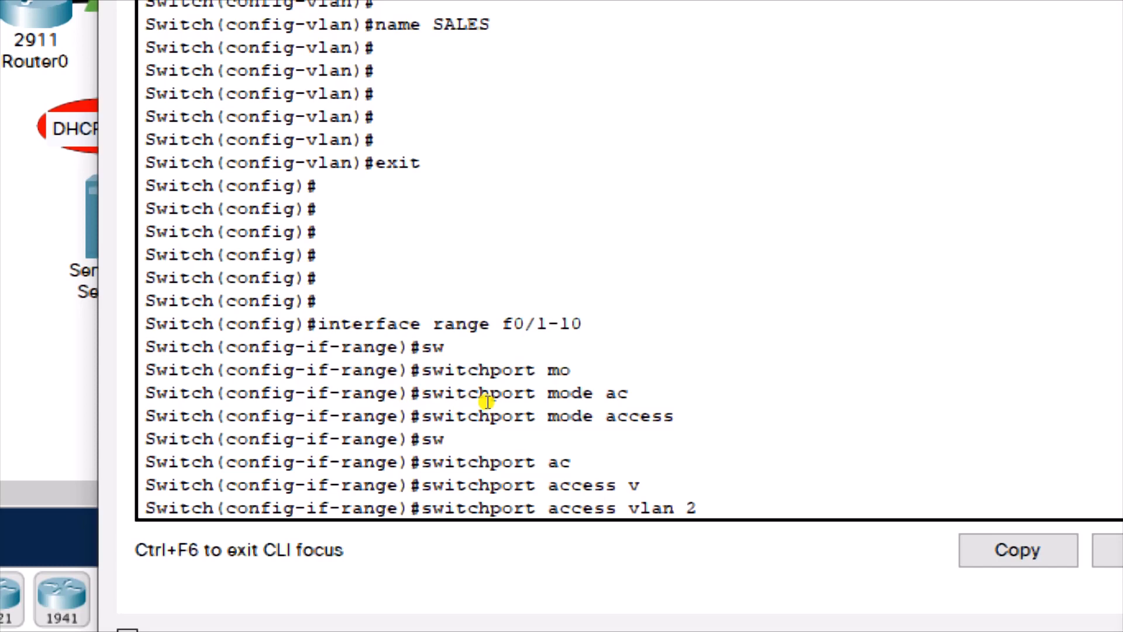
mouse_move(554, 507)
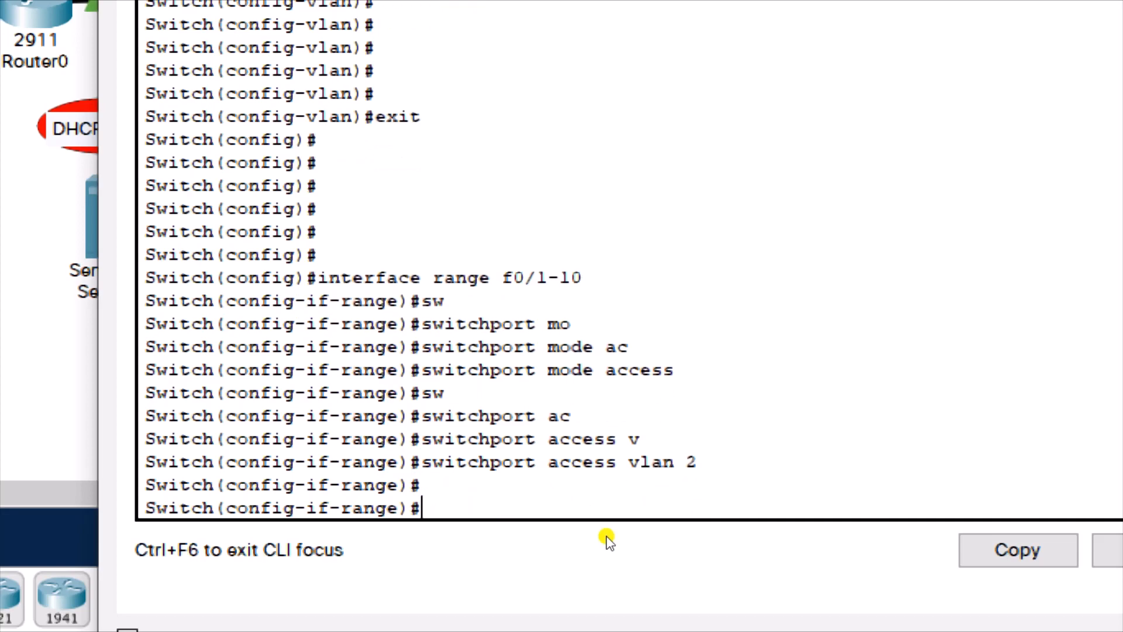
text(e)
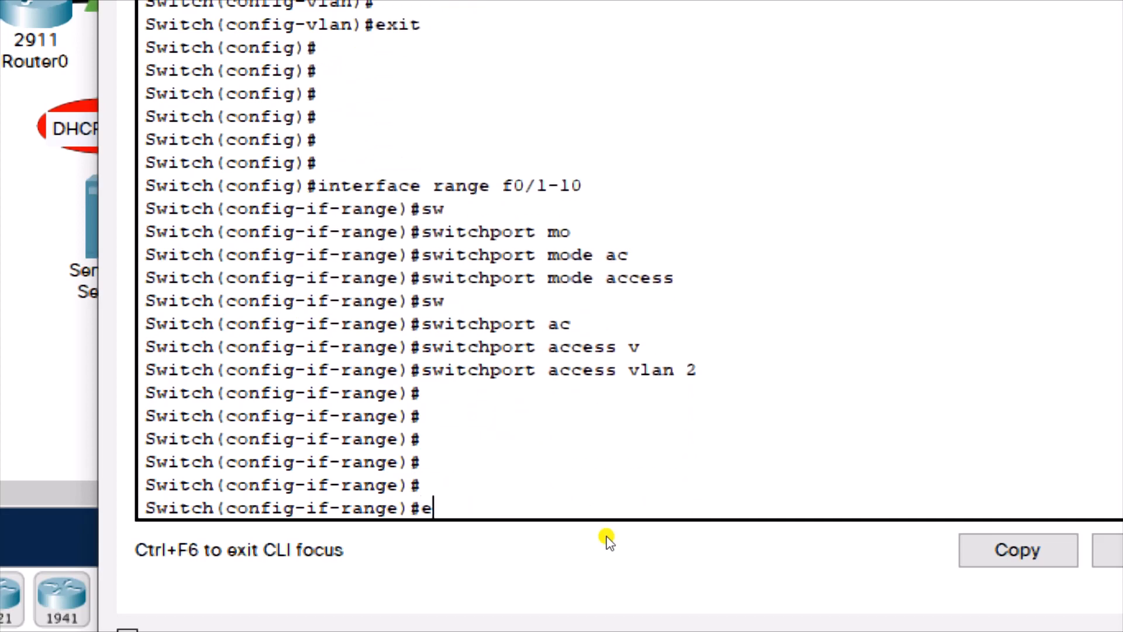
key(Return)
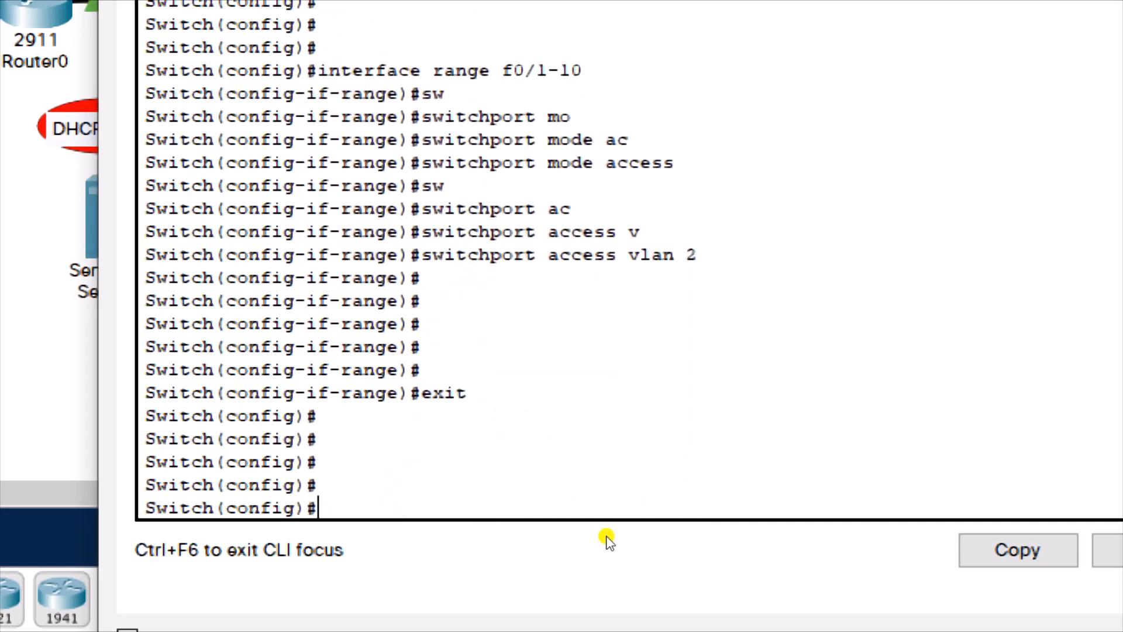
key(ctrl+z)
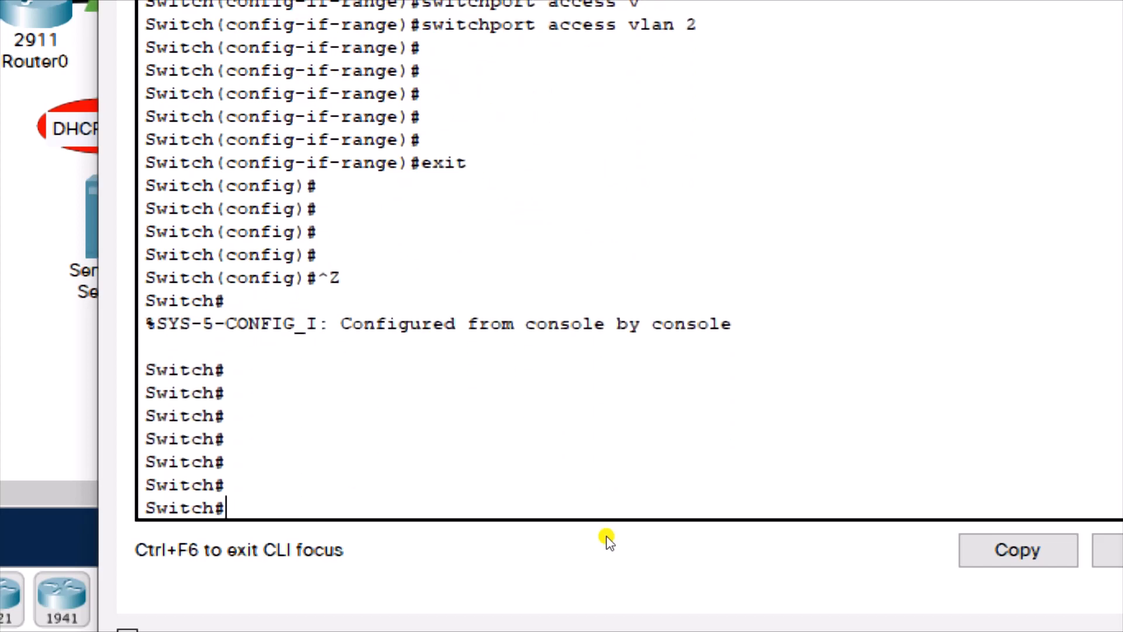
Run 'show vlan brief' to verify VLAN 2 SALES holds Fa0/1–10
text(show)
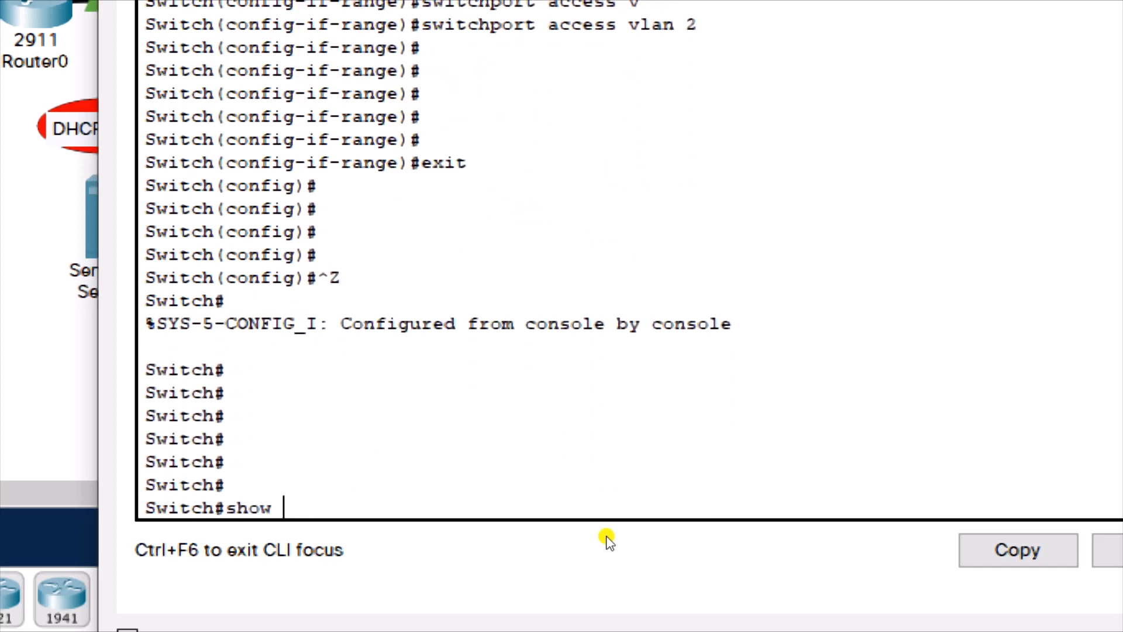
text(vlan brief)
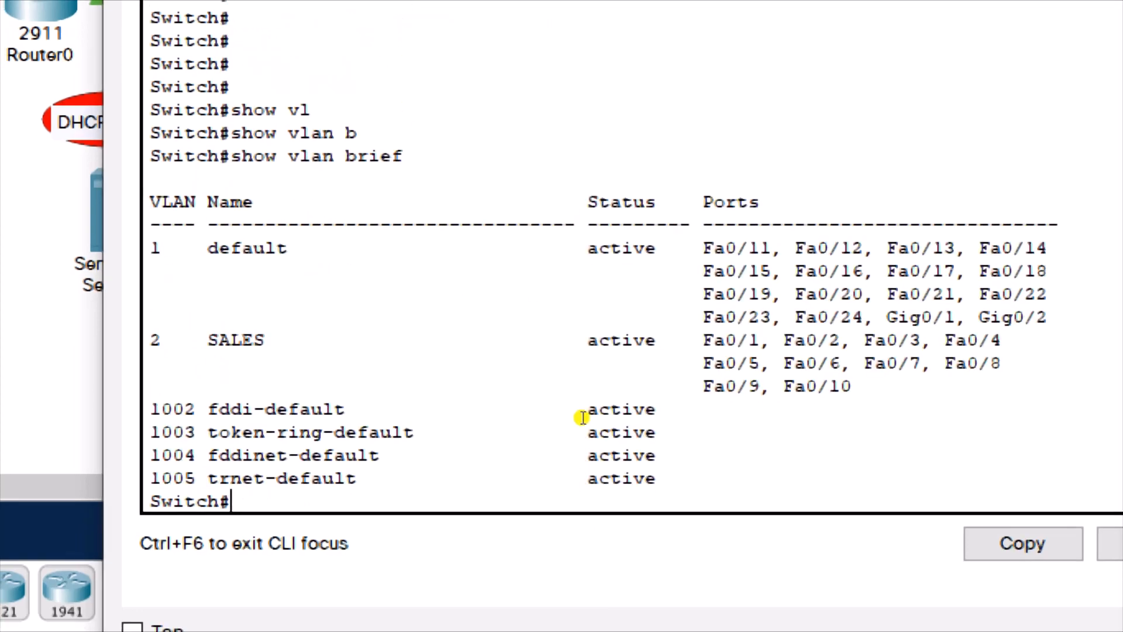
mouse_move(323, 317)
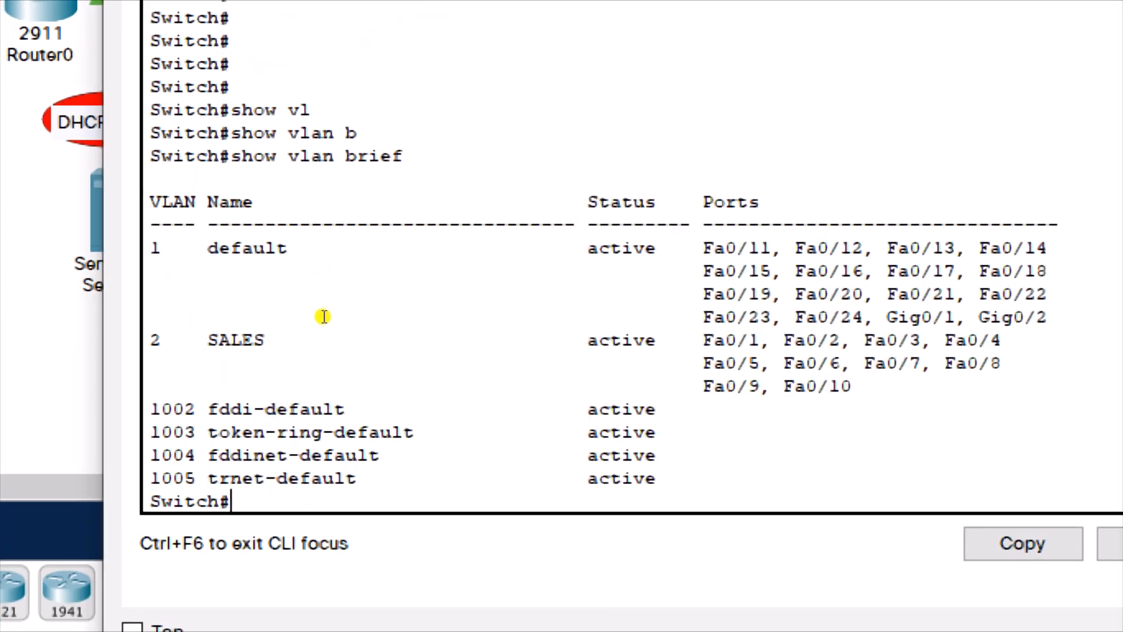
mouse_move(299, 427)
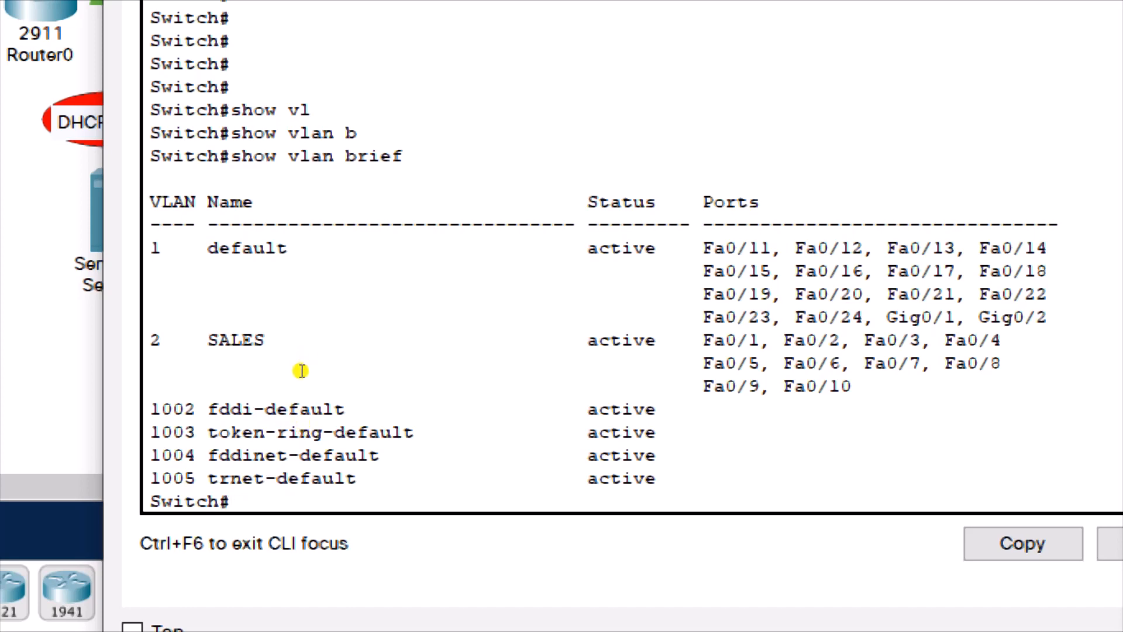
mouse_move(297, 418)
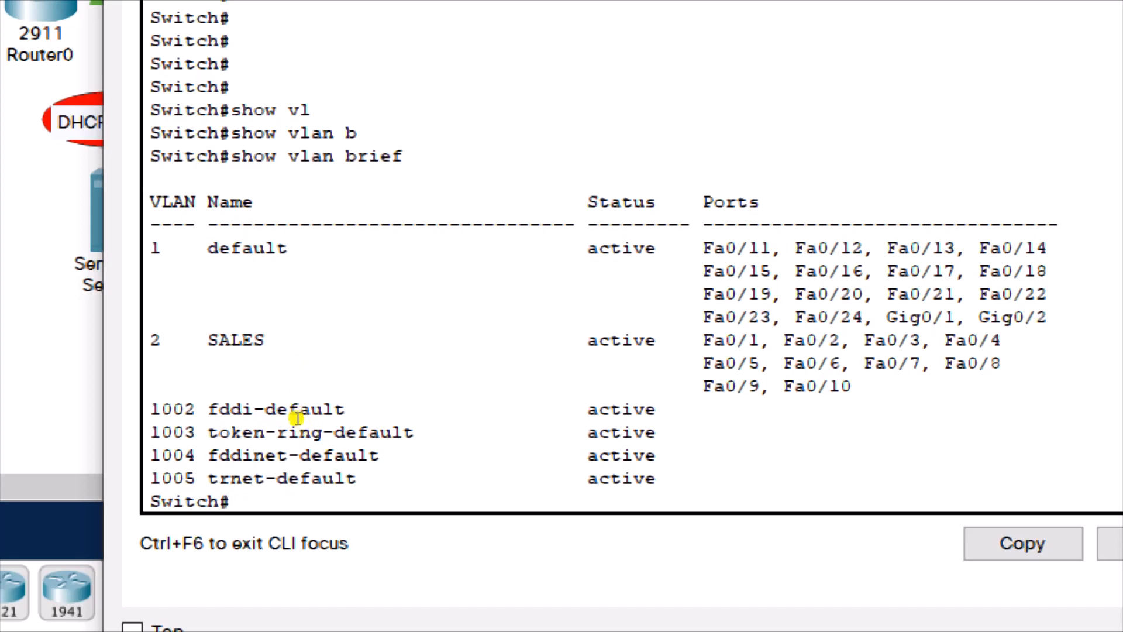
mouse_move(342, 414)
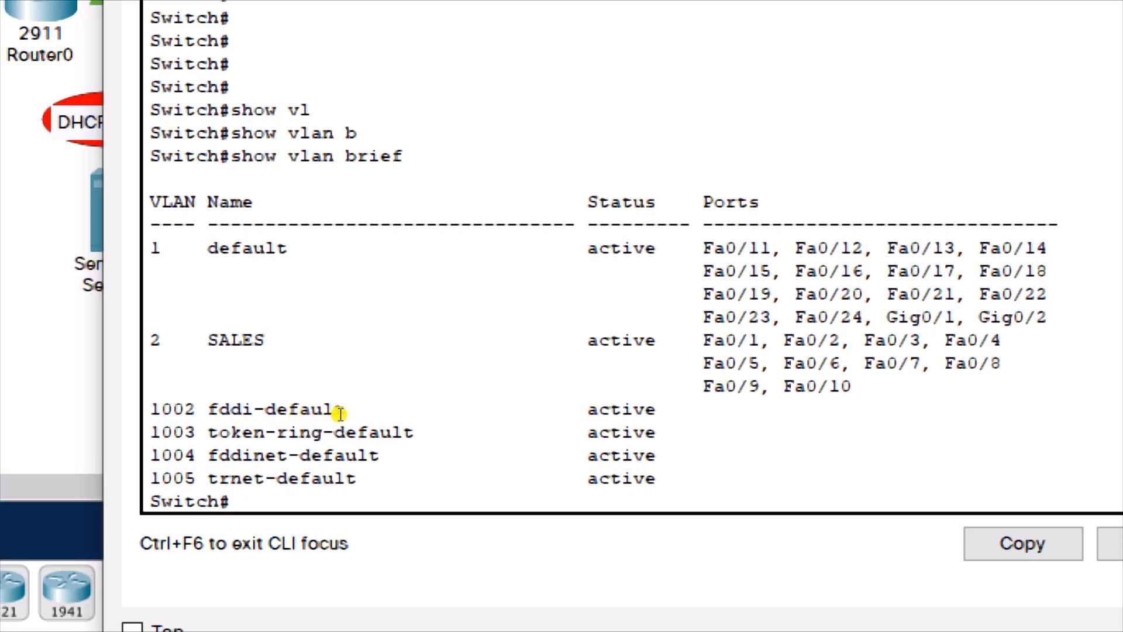
click(229, 501)
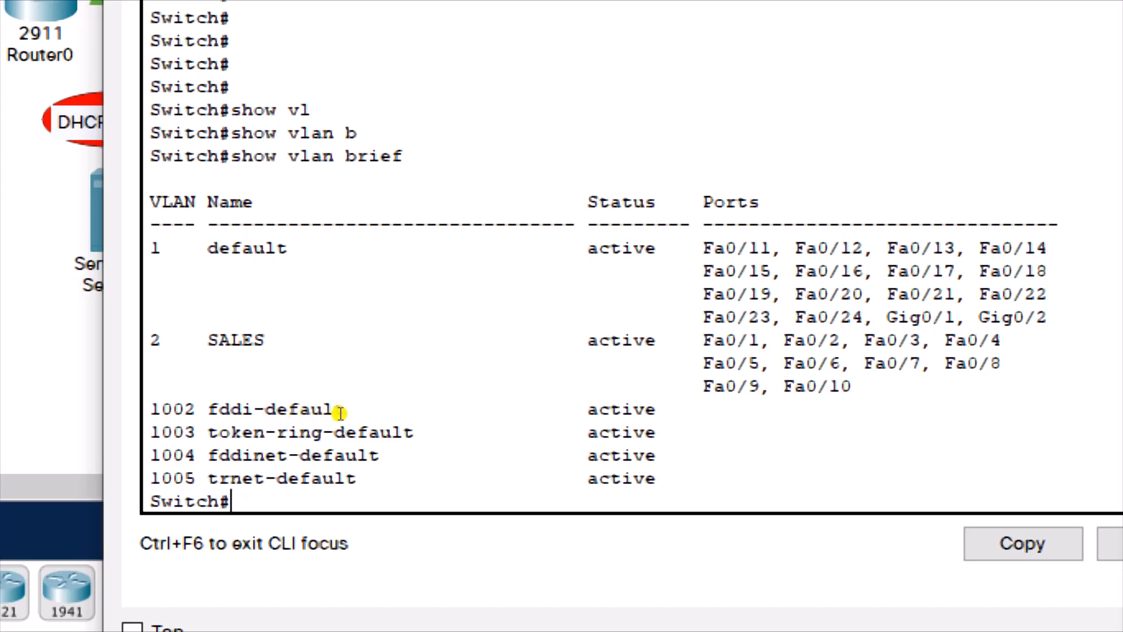
mouse_move(655, 405)
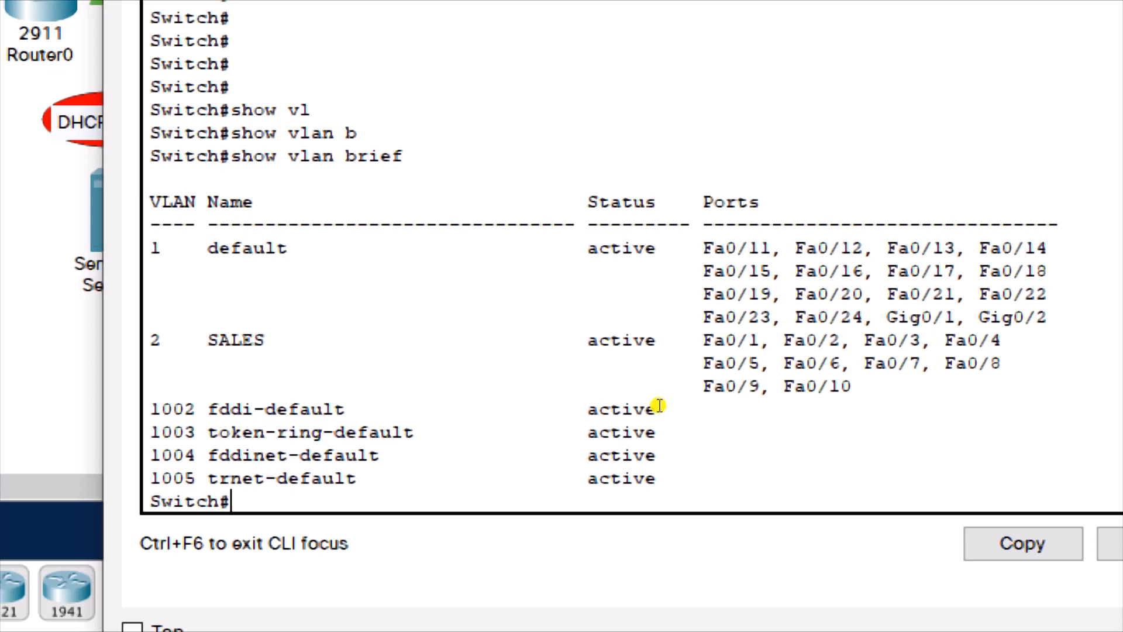
mouse_move(540, 428)
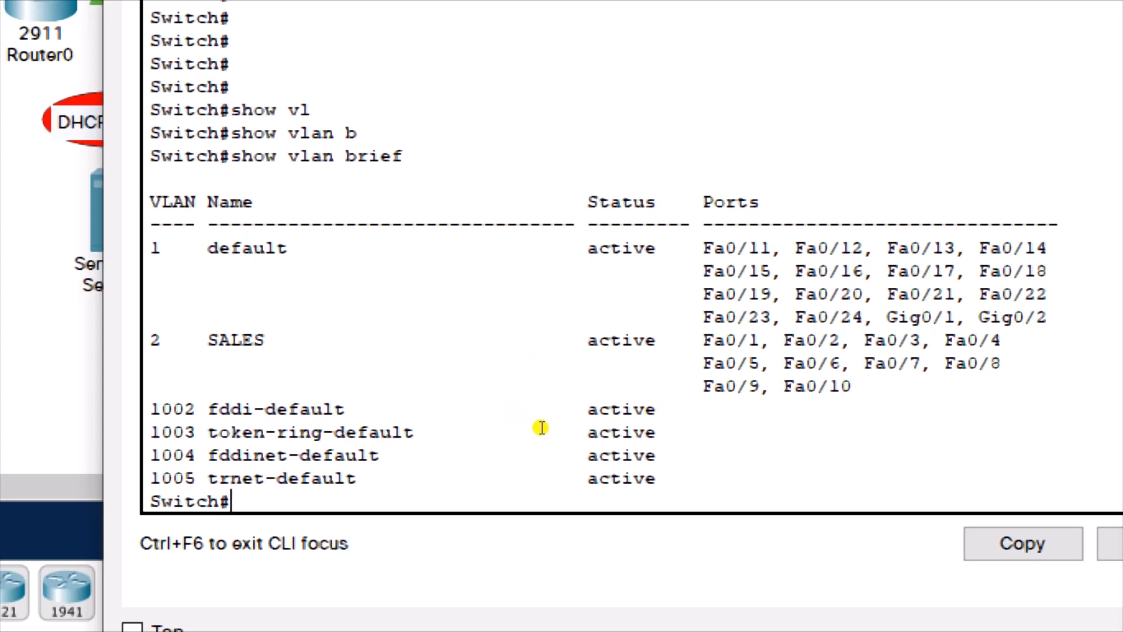
mouse_move(595, 412)
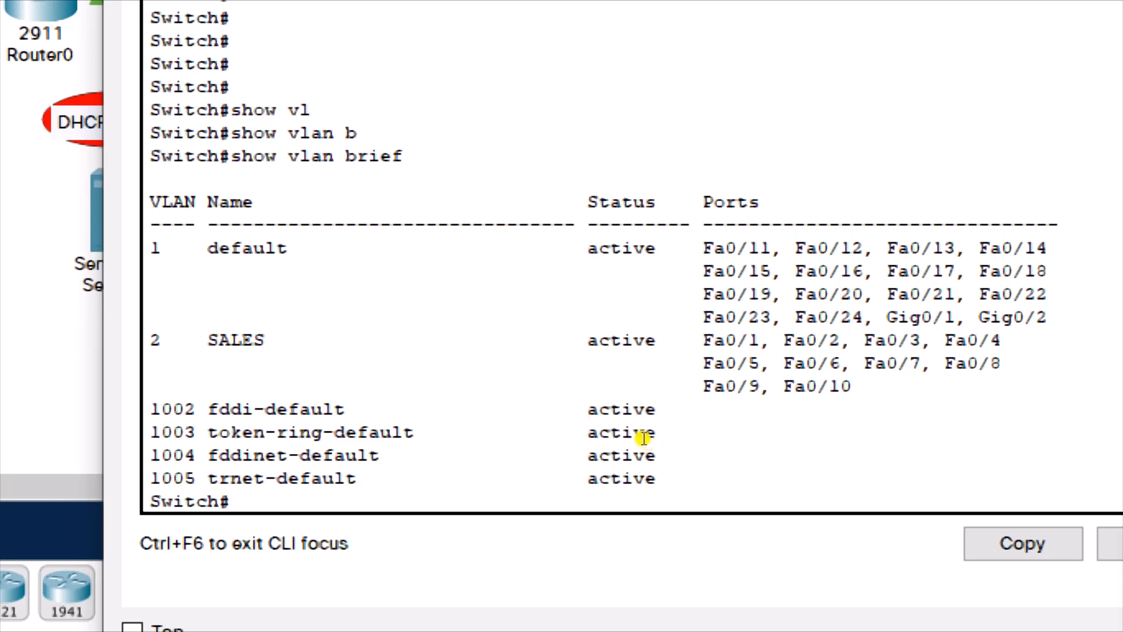
mouse_move(556, 443)
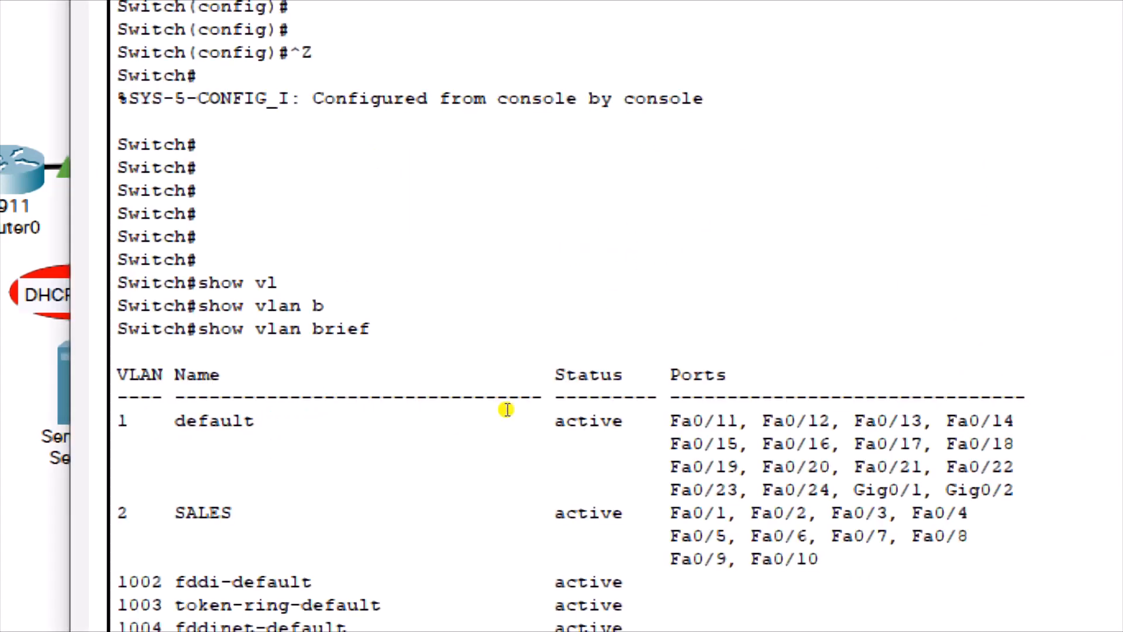
Enter interface Fa0/24 configuration on the Sales switch and begin 'switchport mode'
scroll(down, 3)
text(conf t)
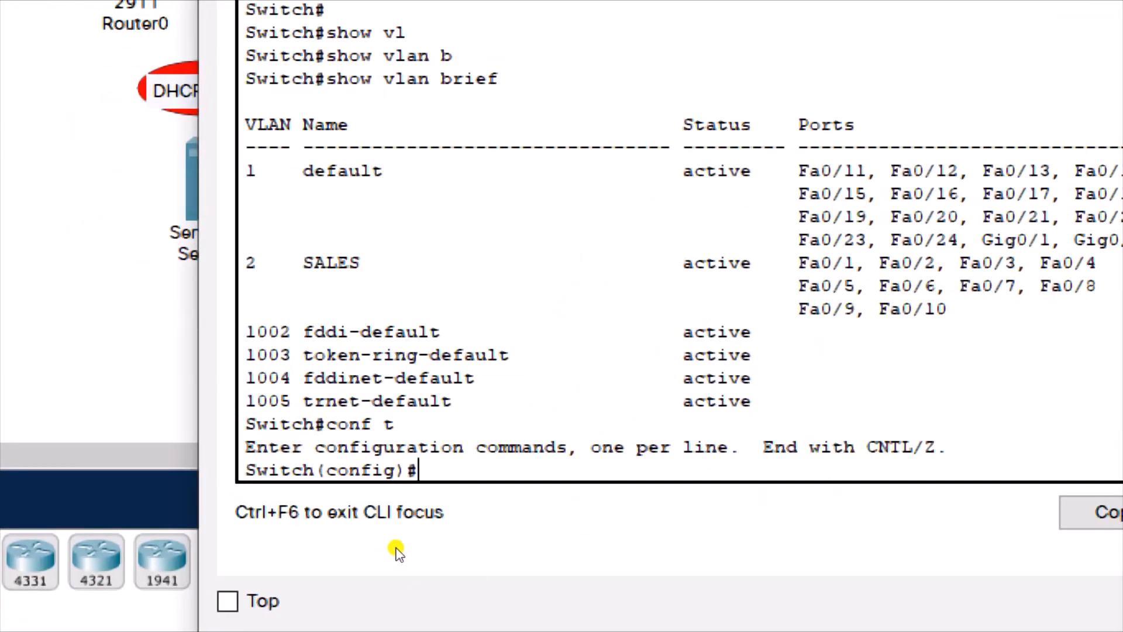
text(int f0/24)
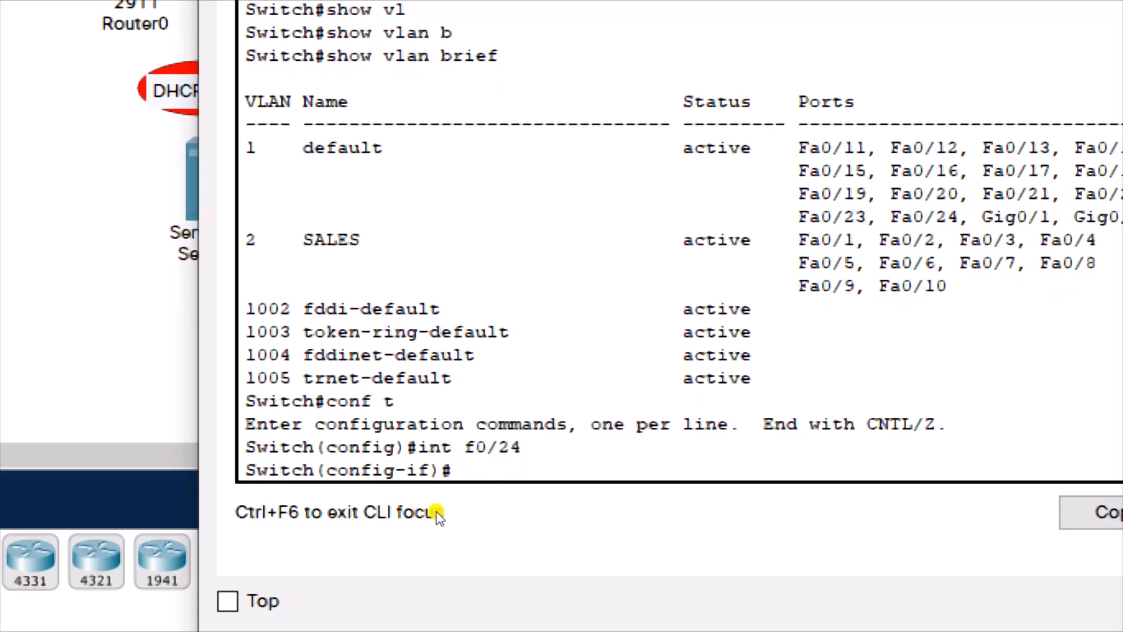
text(s)
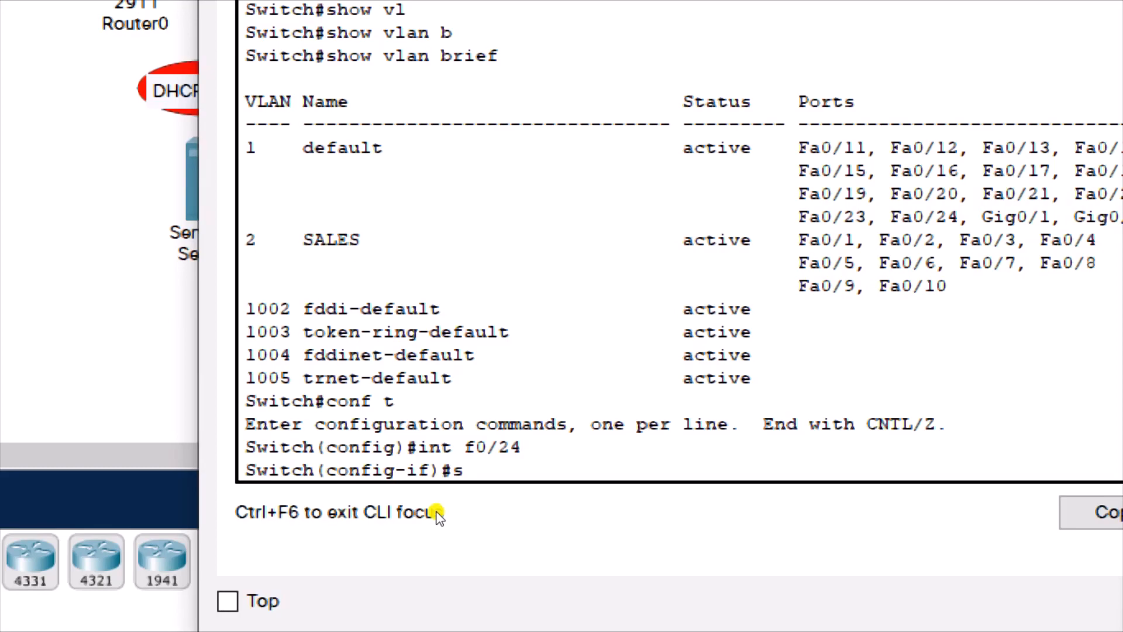
text(switchport mode)
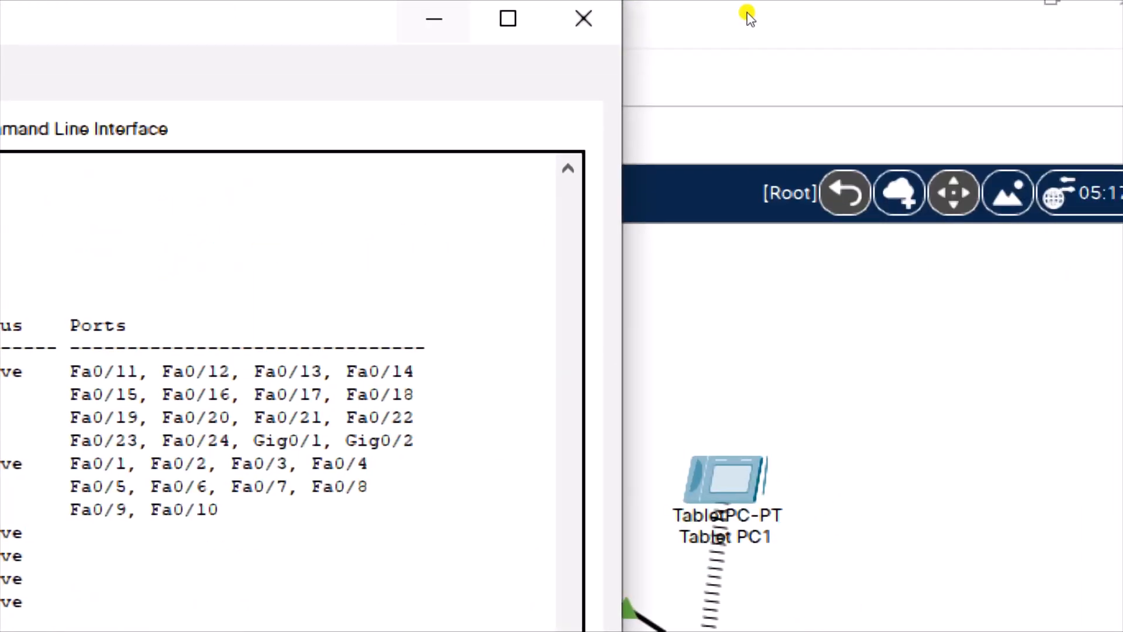
Leave the CLI window and scroll through the network topology workspace
click(584, 19)
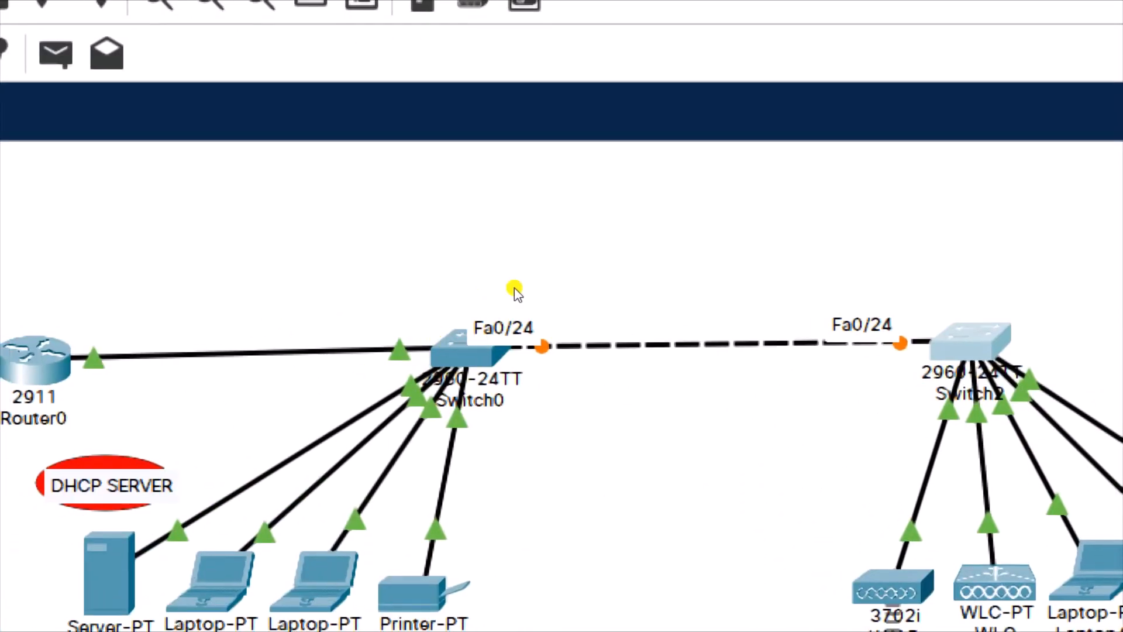
scroll(down, 3)
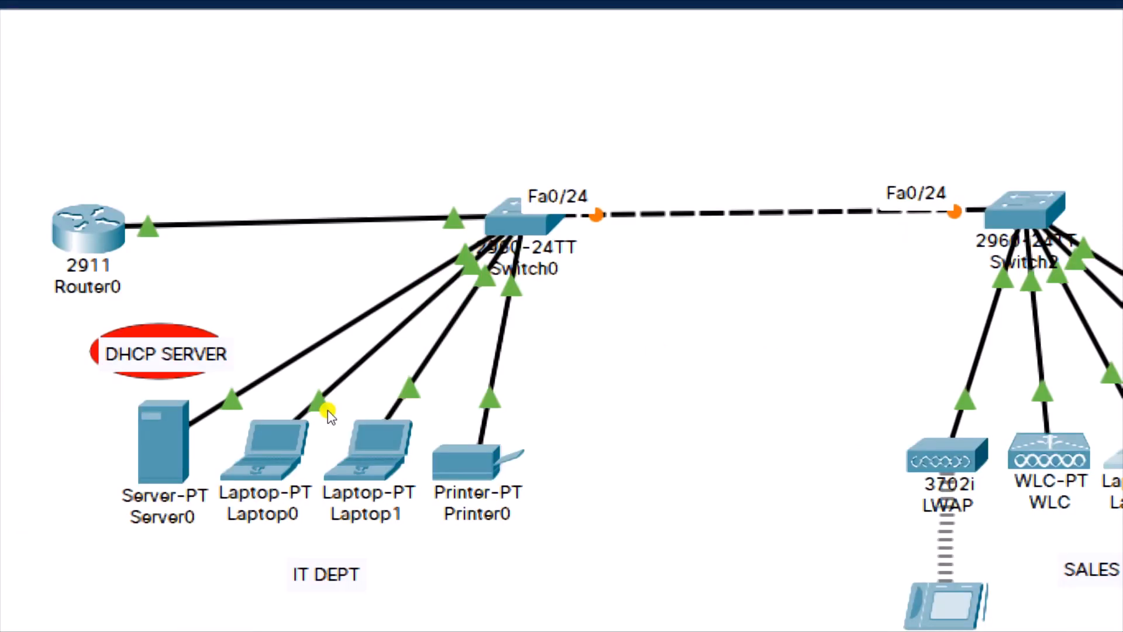
scroll(down, 3)
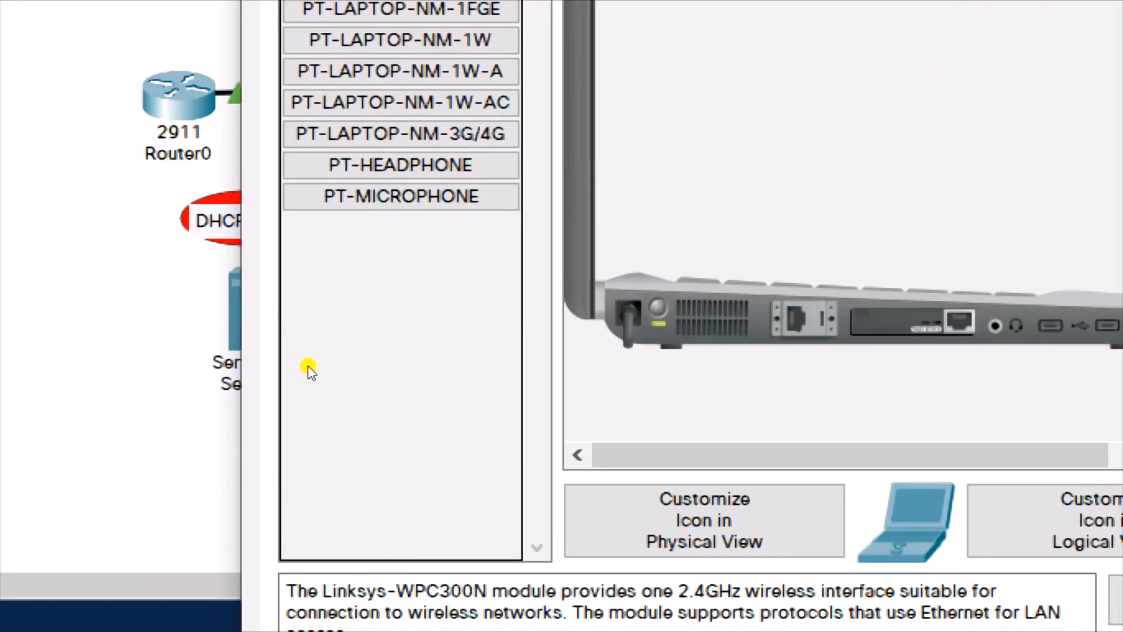
Open Laptop4's IP Configuration, switch it from DHCP to static, and close it
click(352, 100)
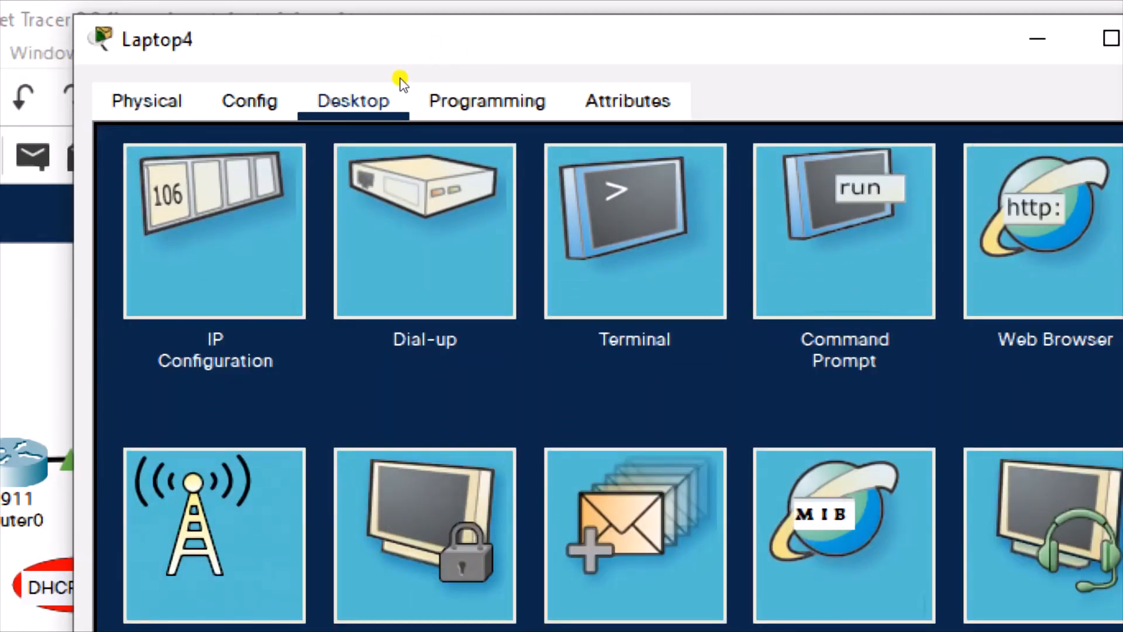
click(214, 231)
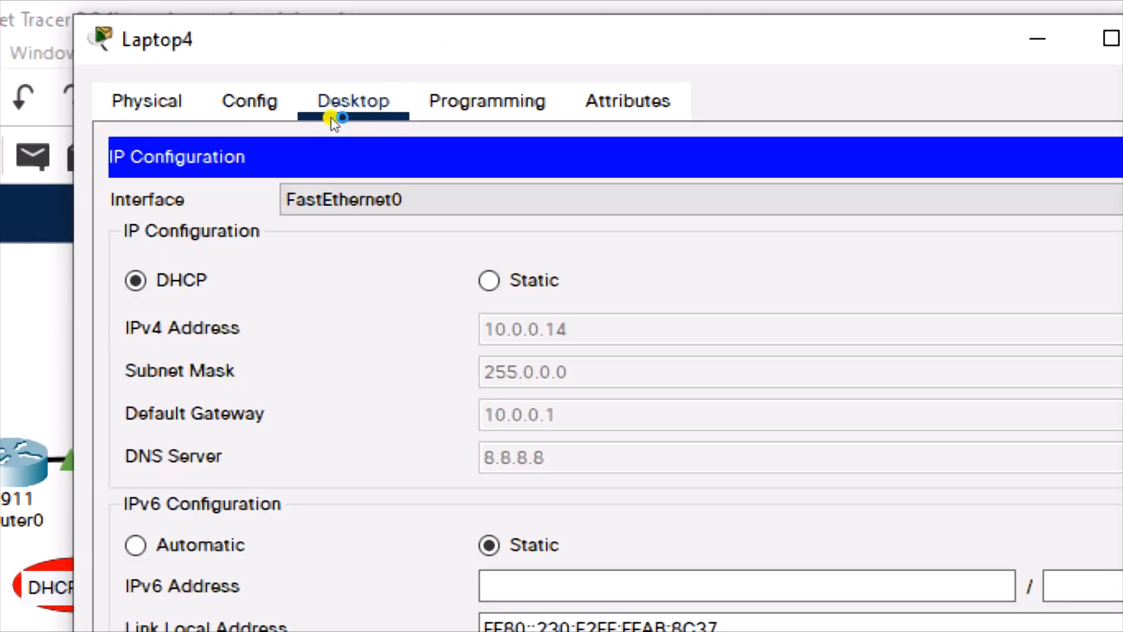
scroll(down, 3)
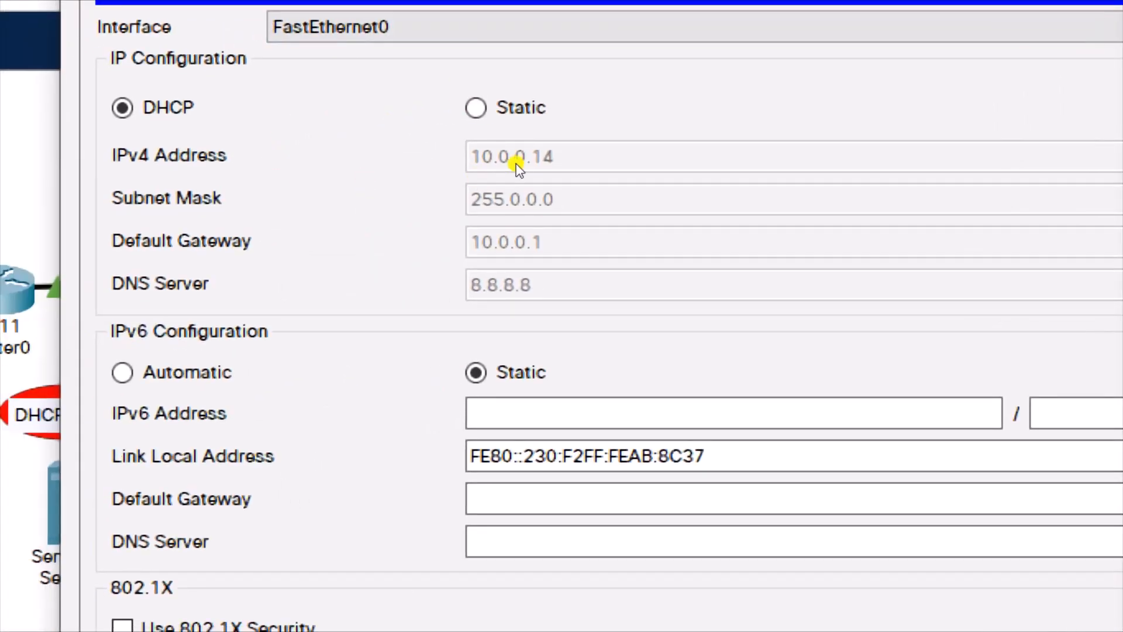
click(476, 108)
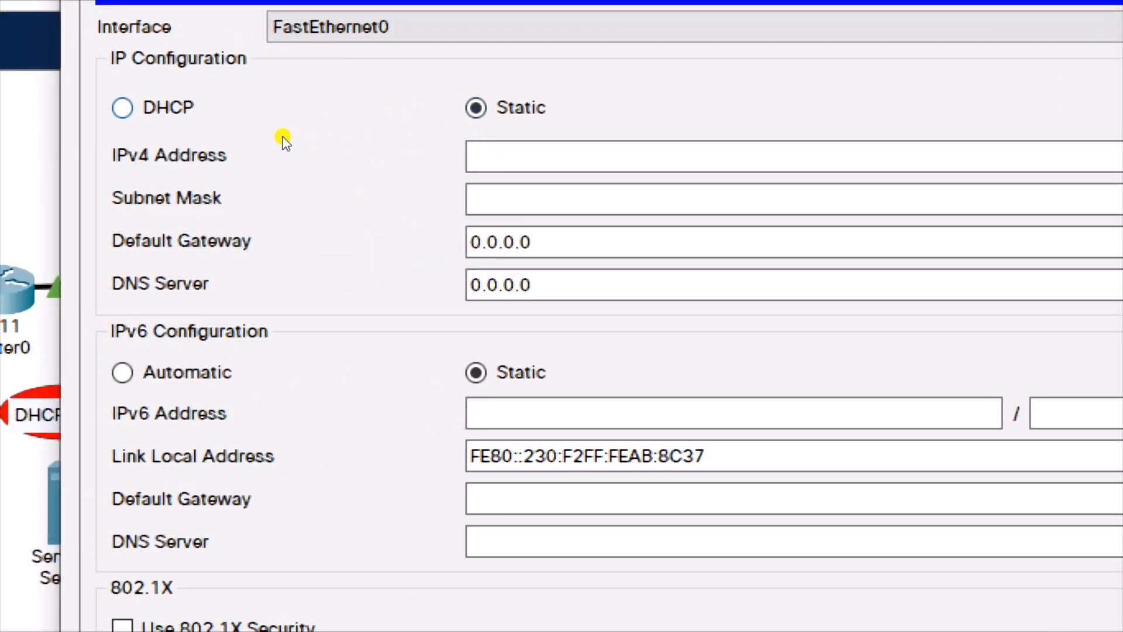
click(122, 107)
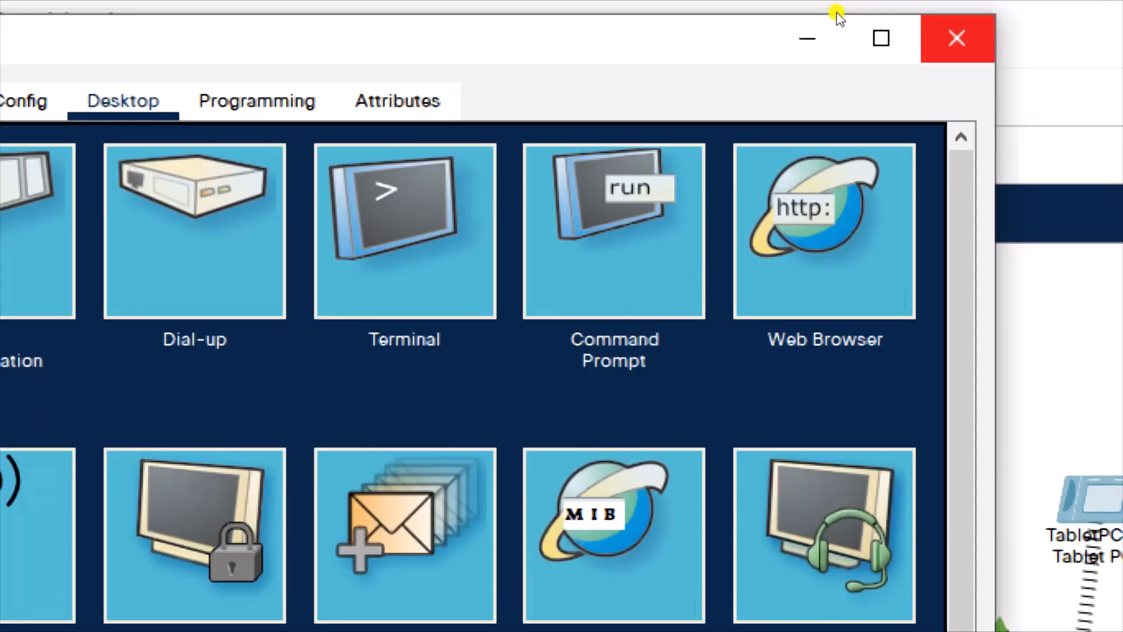
Close Laptop4's device window to return to the topology view
click(958, 38)
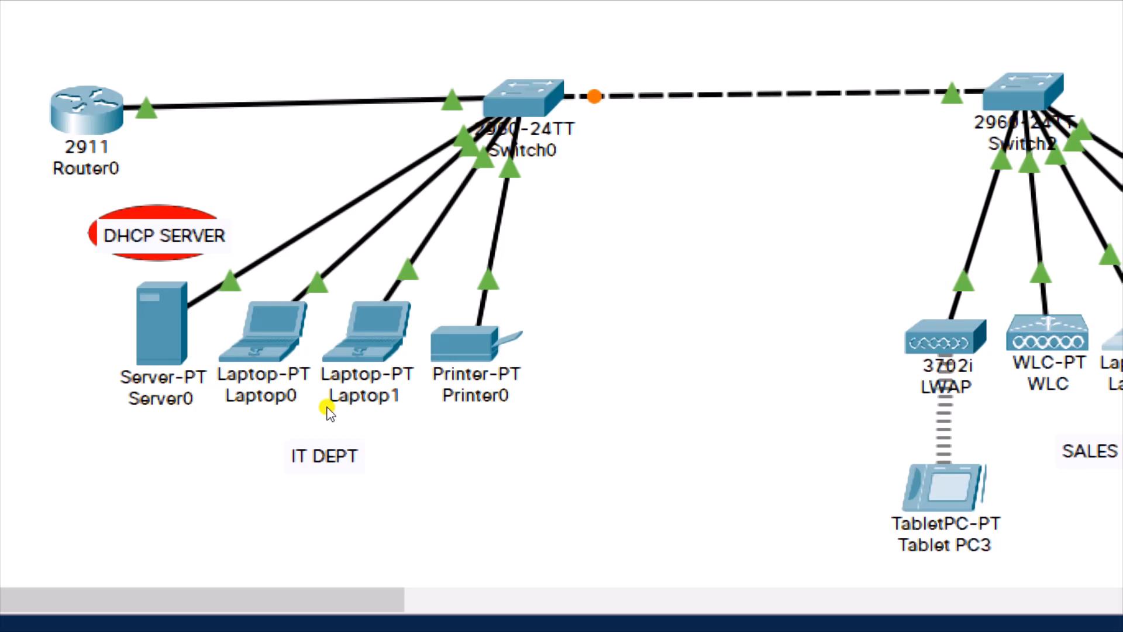
mouse_move(389, 393)
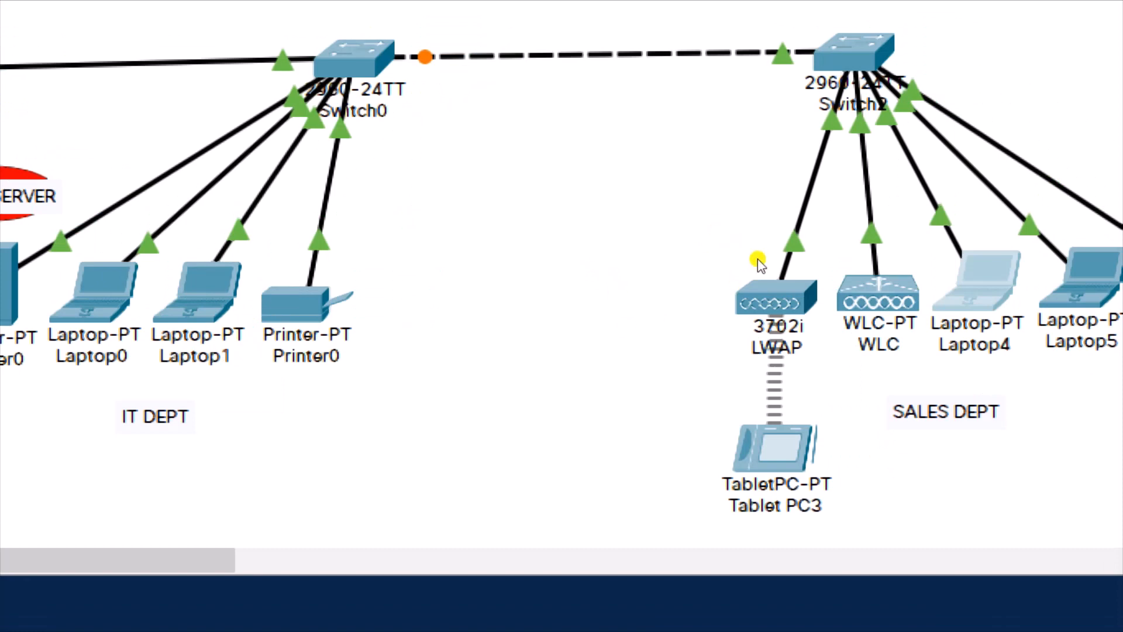
mouse_move(522, 220)
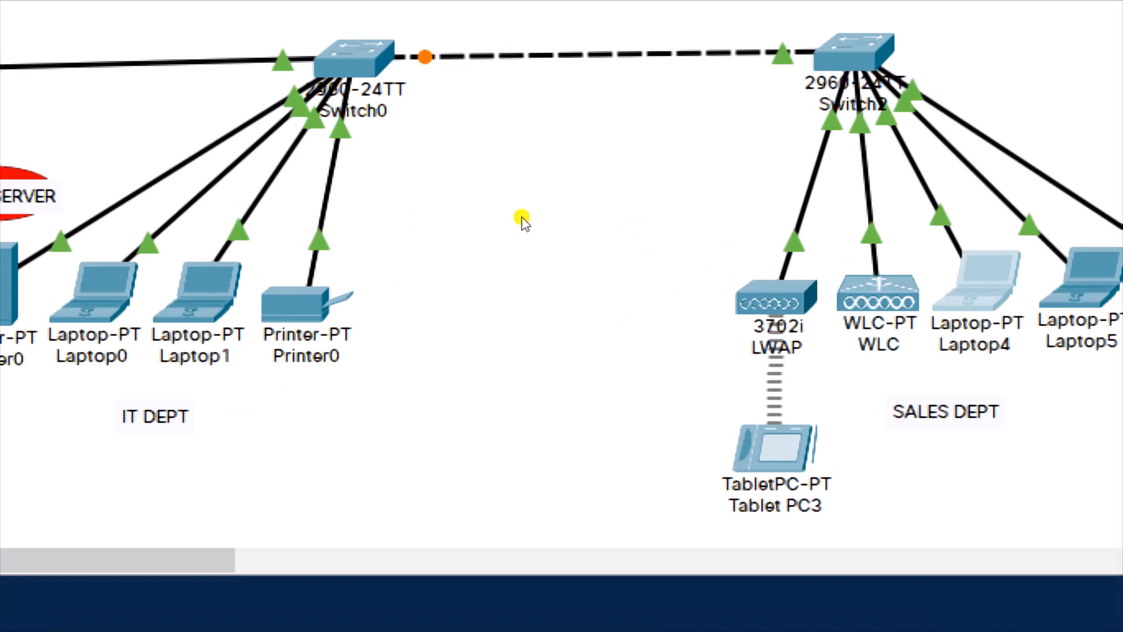
mouse_move(468, 231)
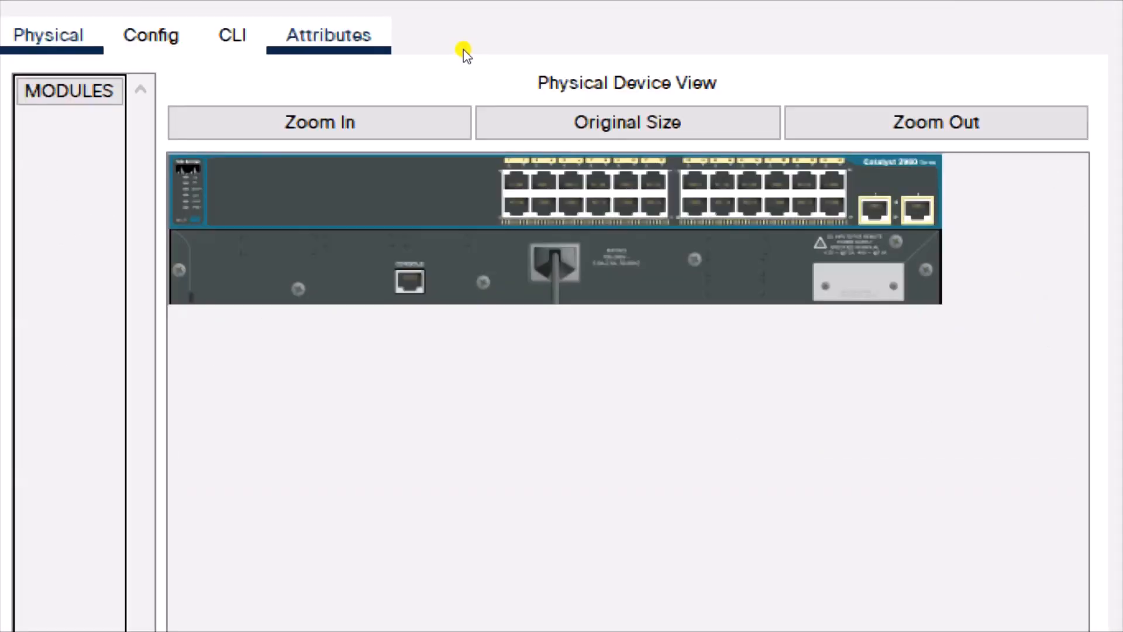
Configure Fa0/24 on the second switch with 'switchport mode trunk' in the CLI
click(231, 34)
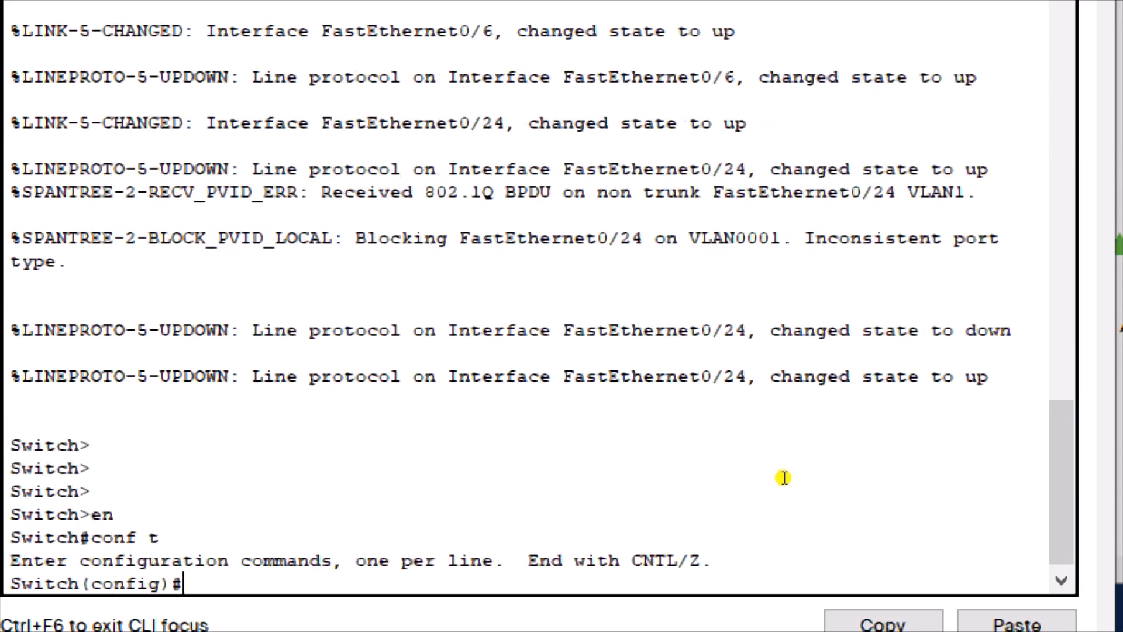
text(int f0/24)
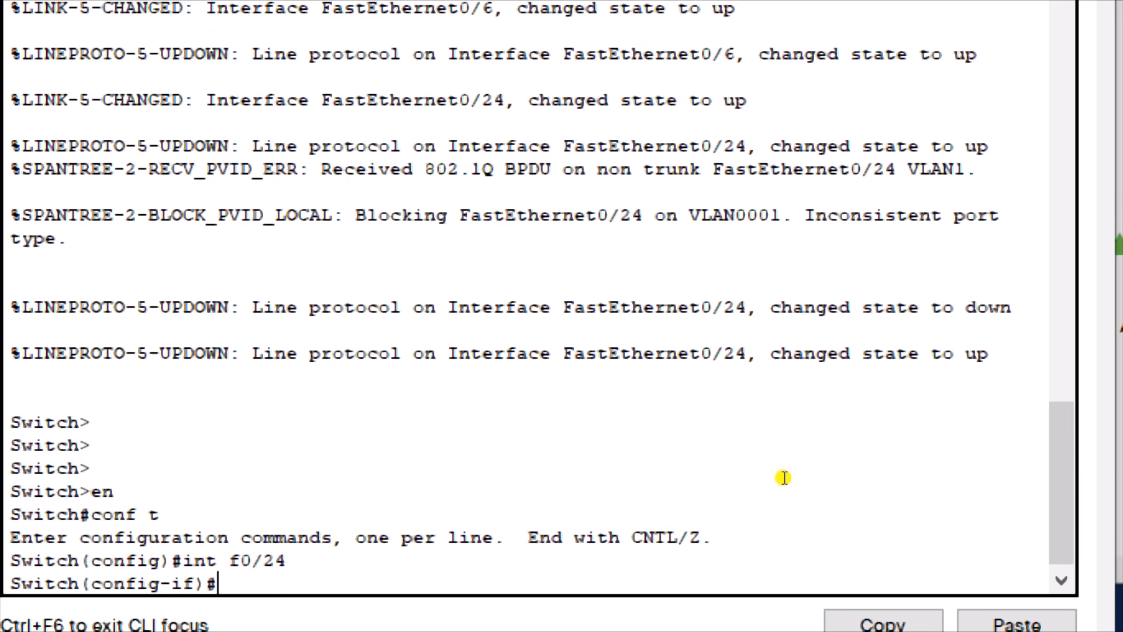
text(switchport mode t)
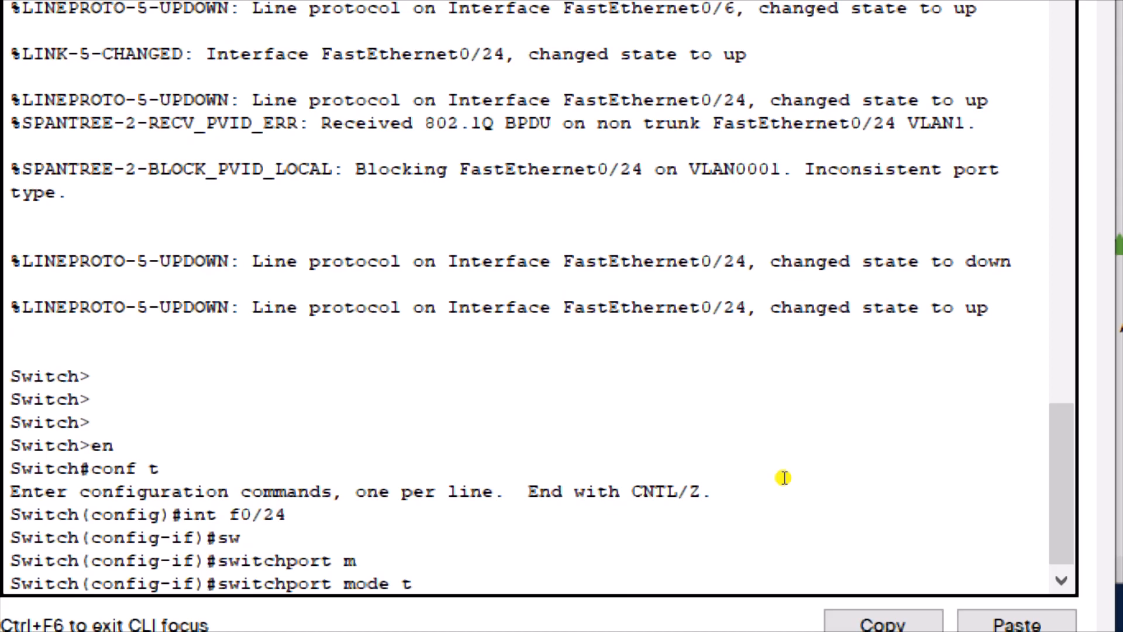
text(runl)
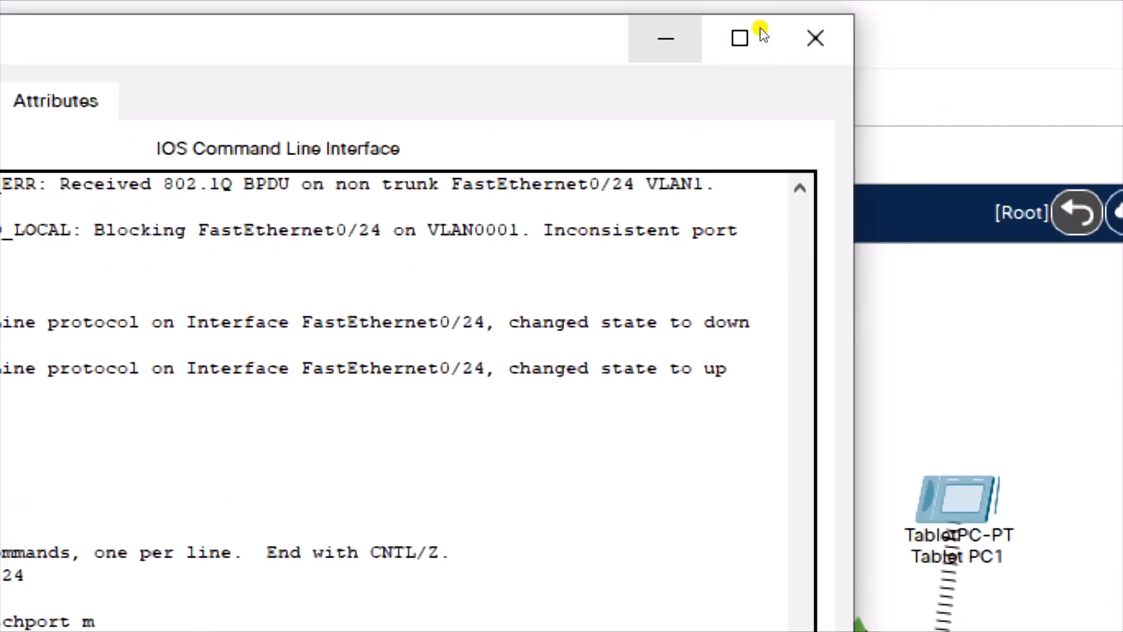
Close the second switch's configuration window to return to the network topology
click(815, 38)
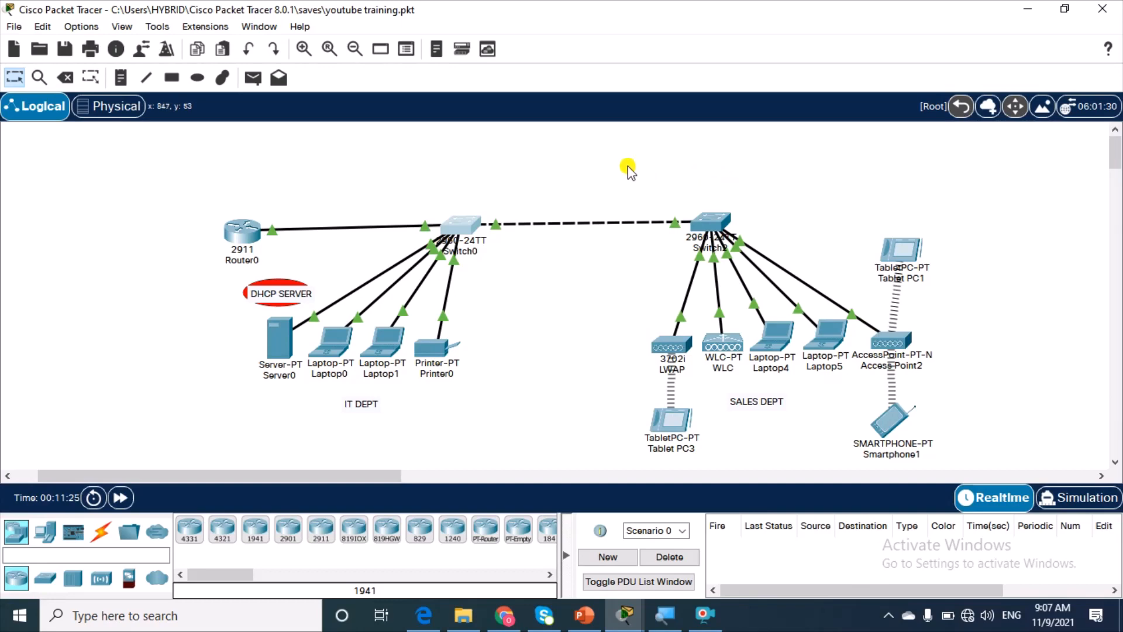
mouse_move(278, 340)
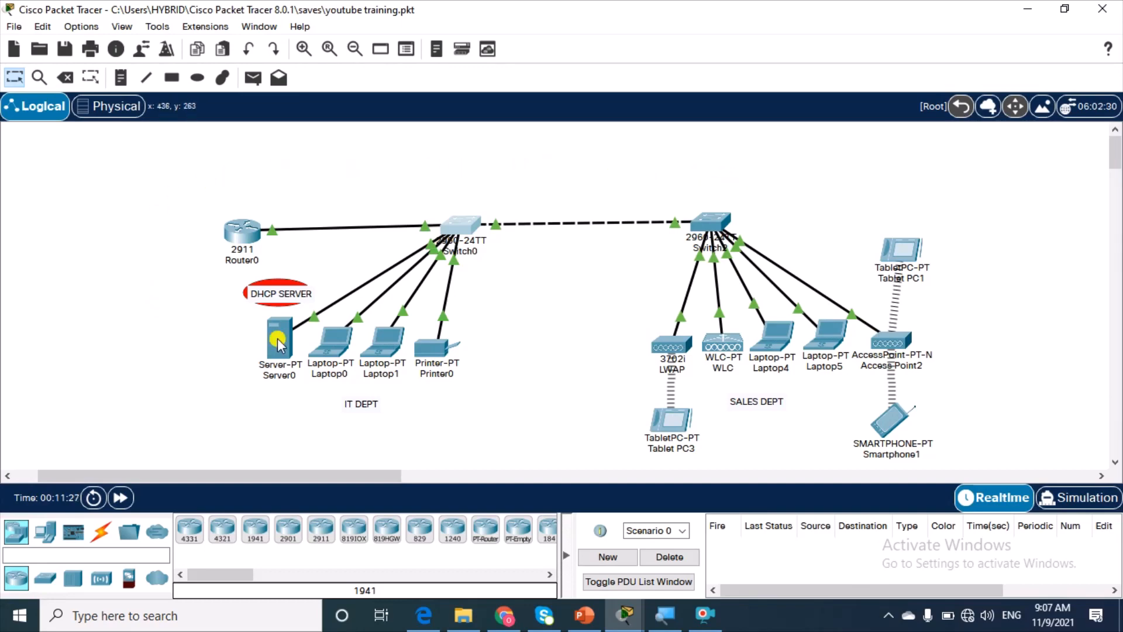
mouse_move(1006, 322)
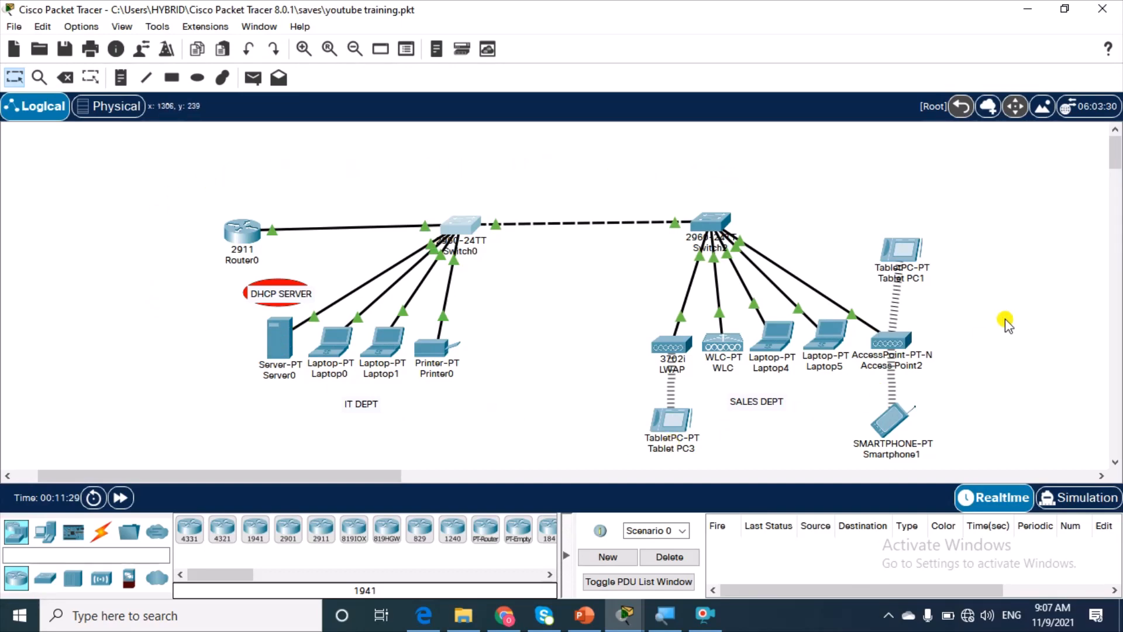
mouse_move(805, 188)
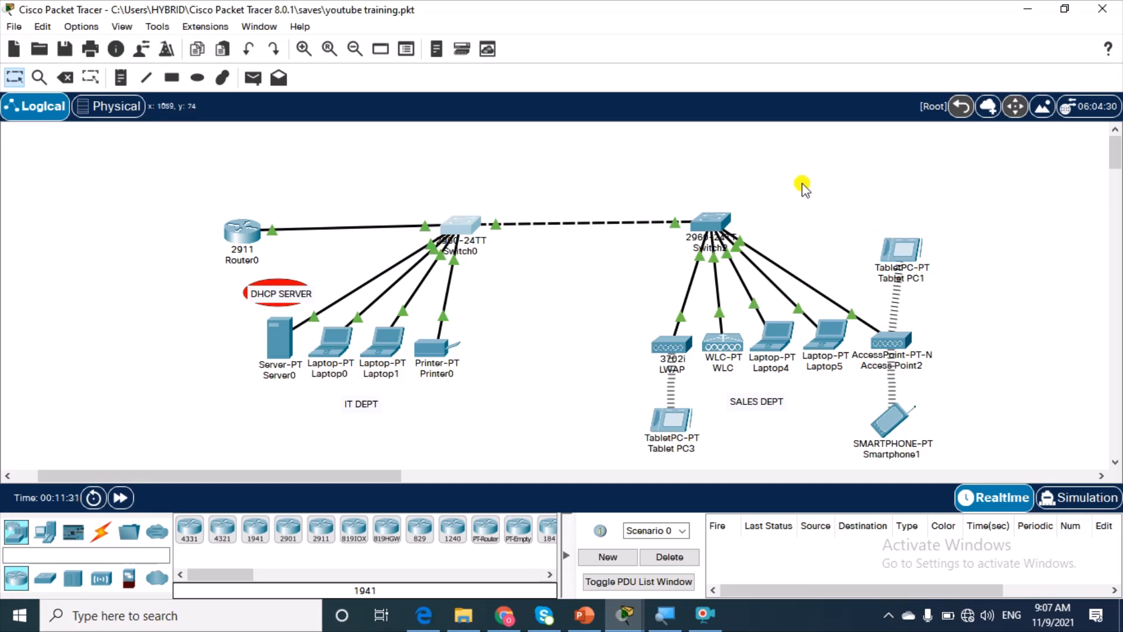